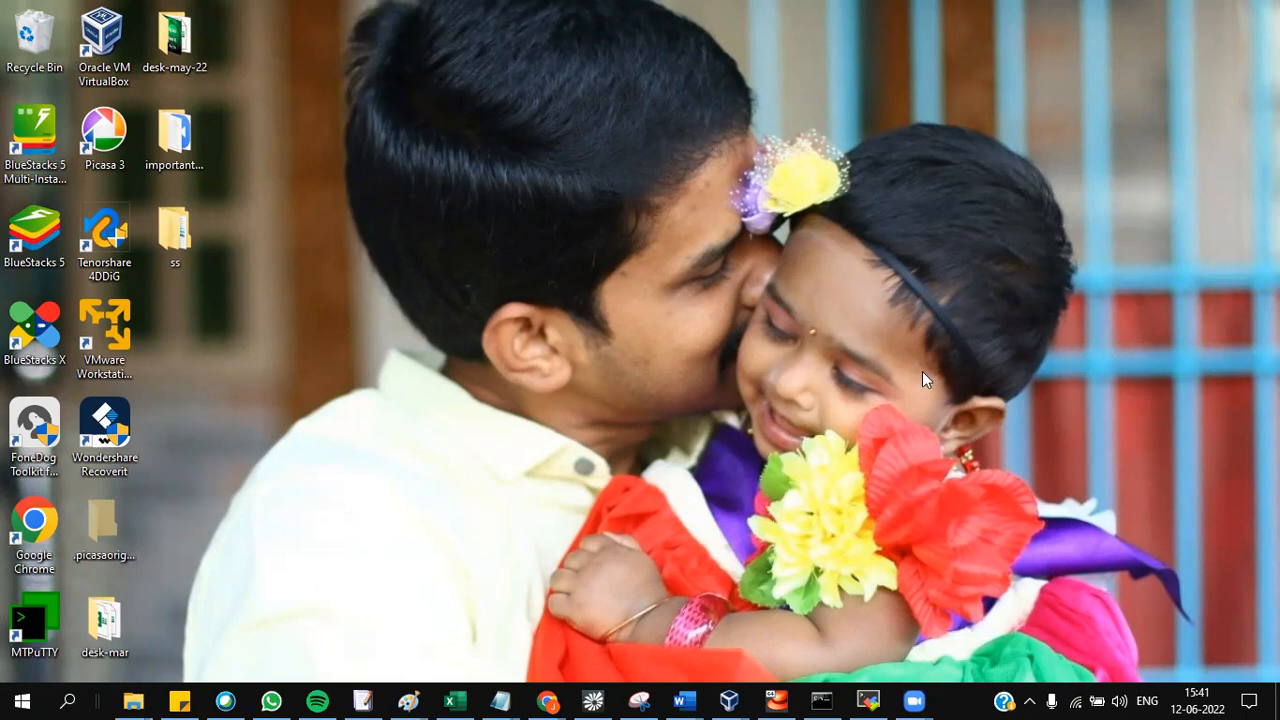
pyautogui.moveTo(776, 700)
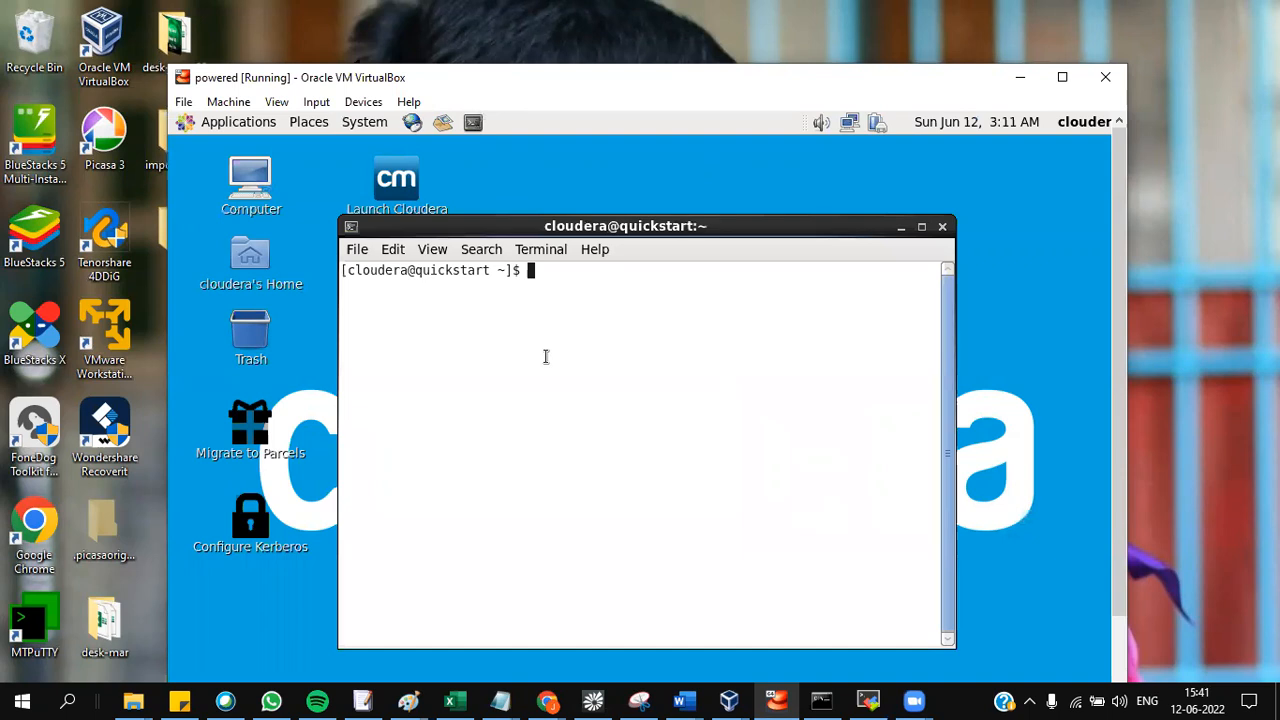
# - Run ifconfig in the Cloudera terminal and select the eth6 inet address 192.168.1.7
pyautogui.write('ifconfig')
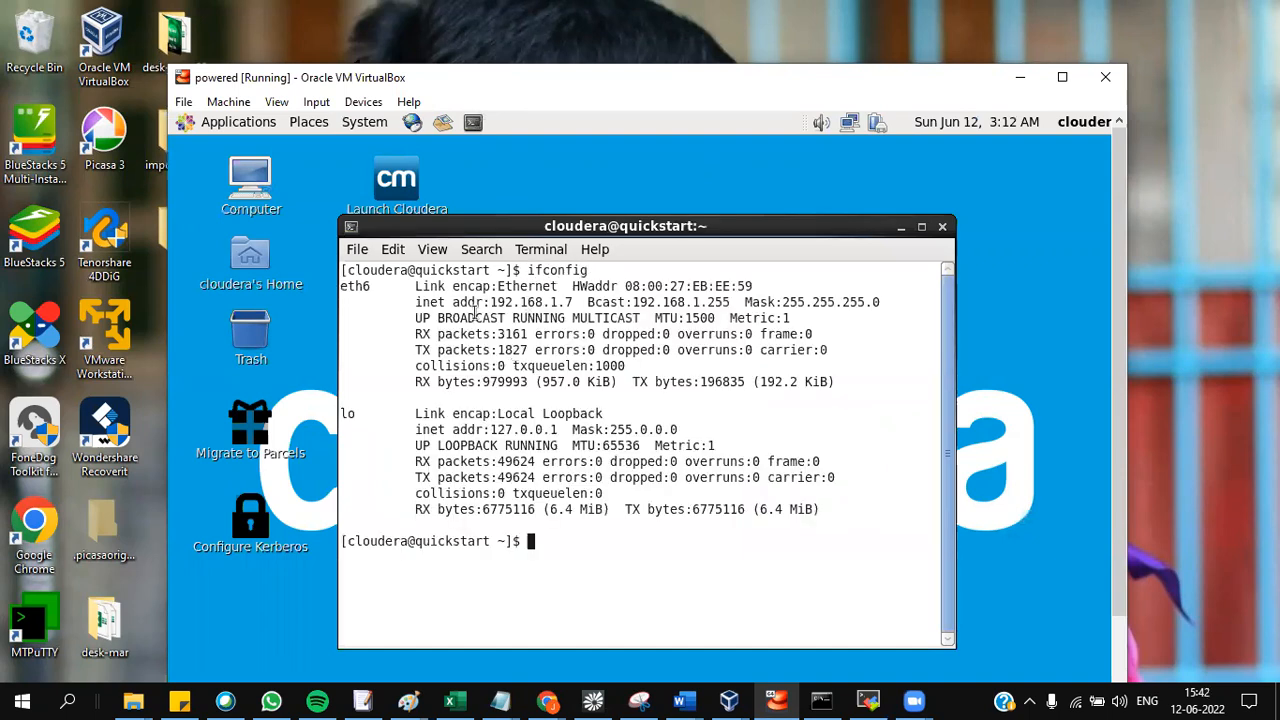
pyautogui.doubleClick(530, 302)
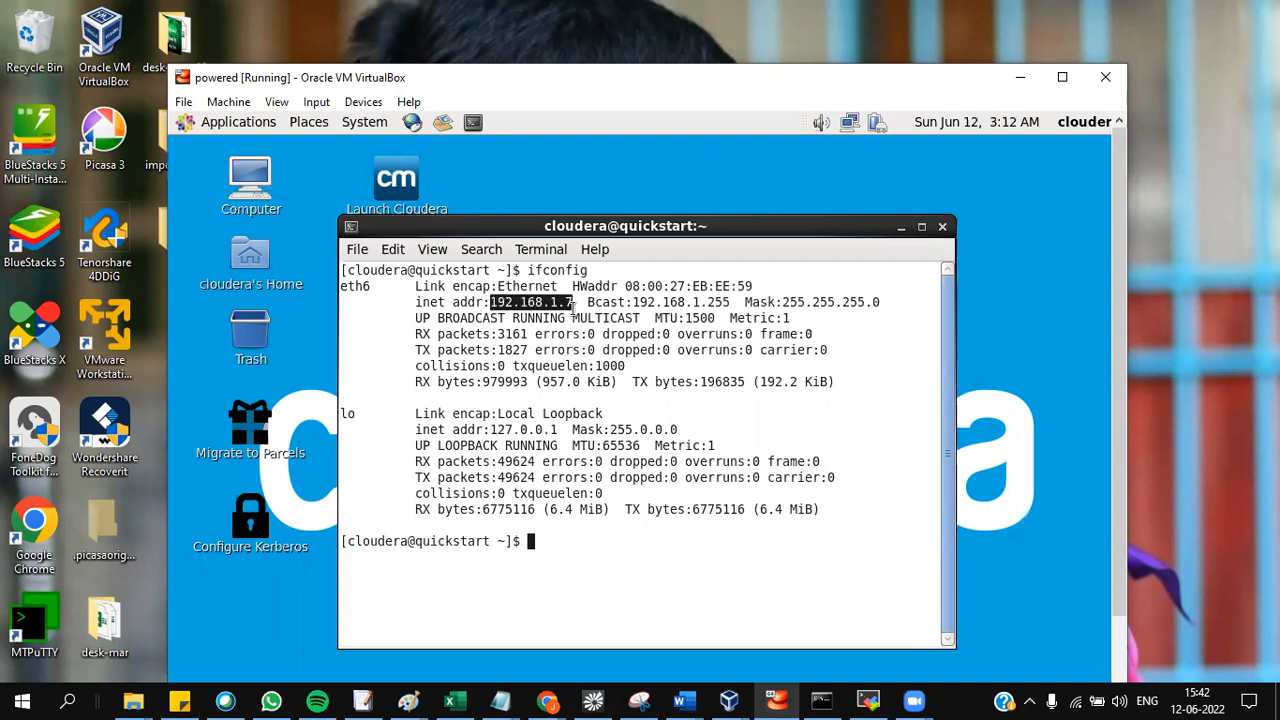
pyautogui.doubleClick(464, 318)
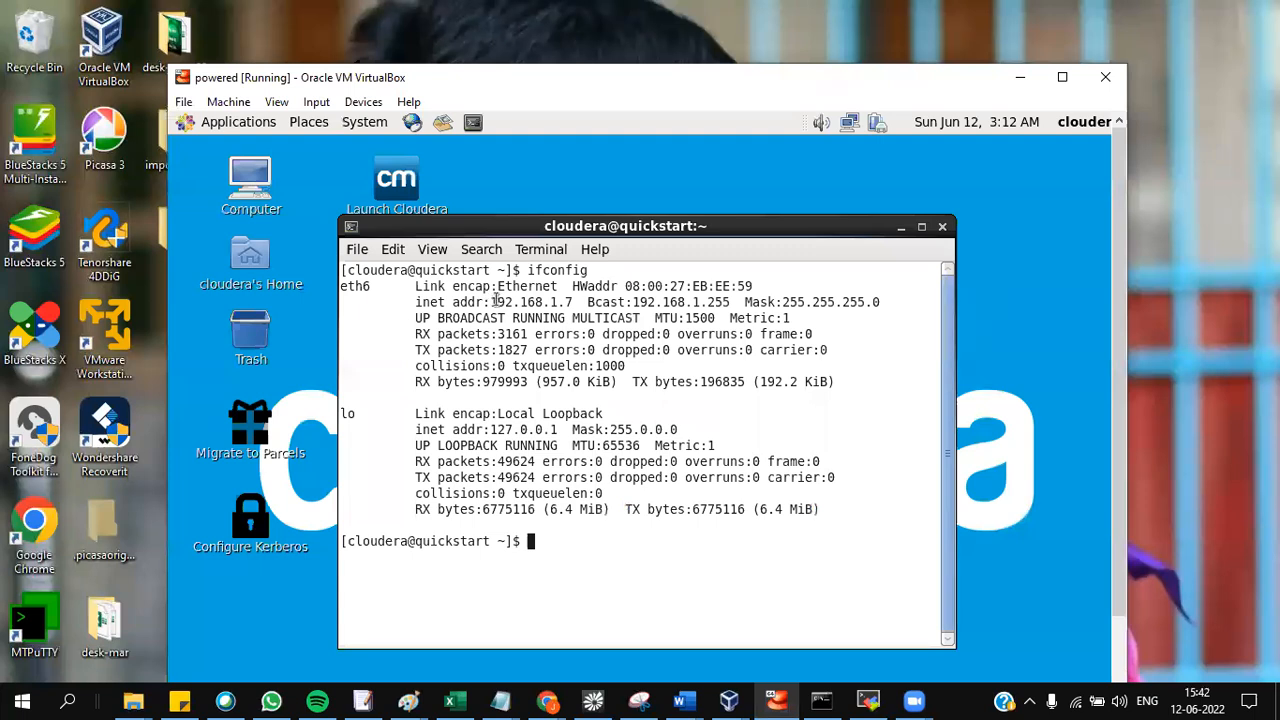
pyautogui.doubleClick(504, 302)
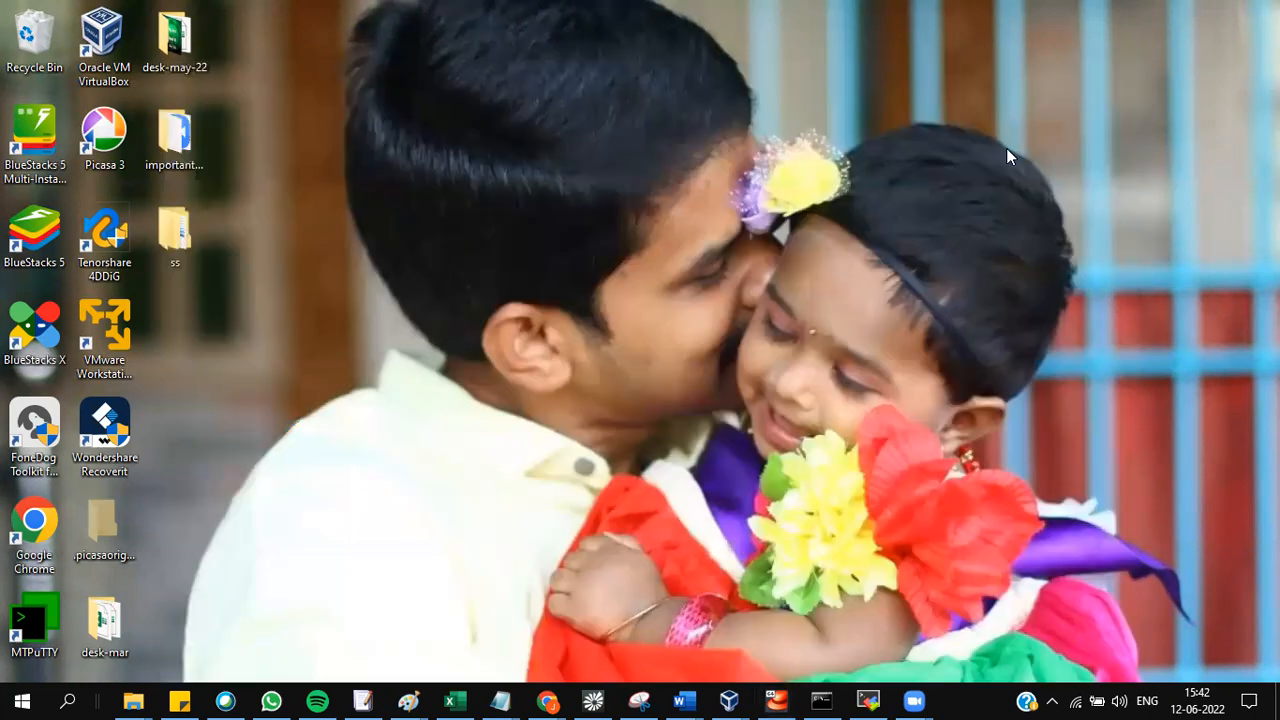
pyautogui.moveTo(832, 460)
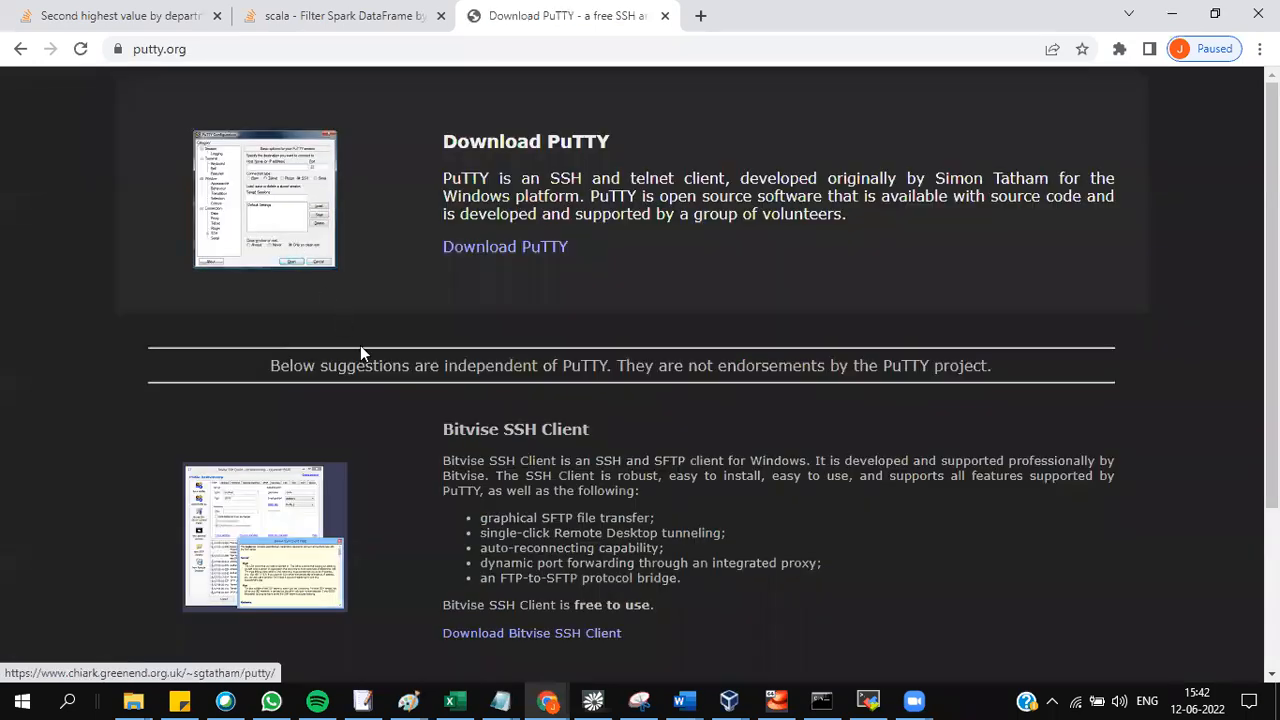
# - From putty.org reach the latest release page and download the 64-bit x86 putty.exe
pyautogui.click(504, 246)
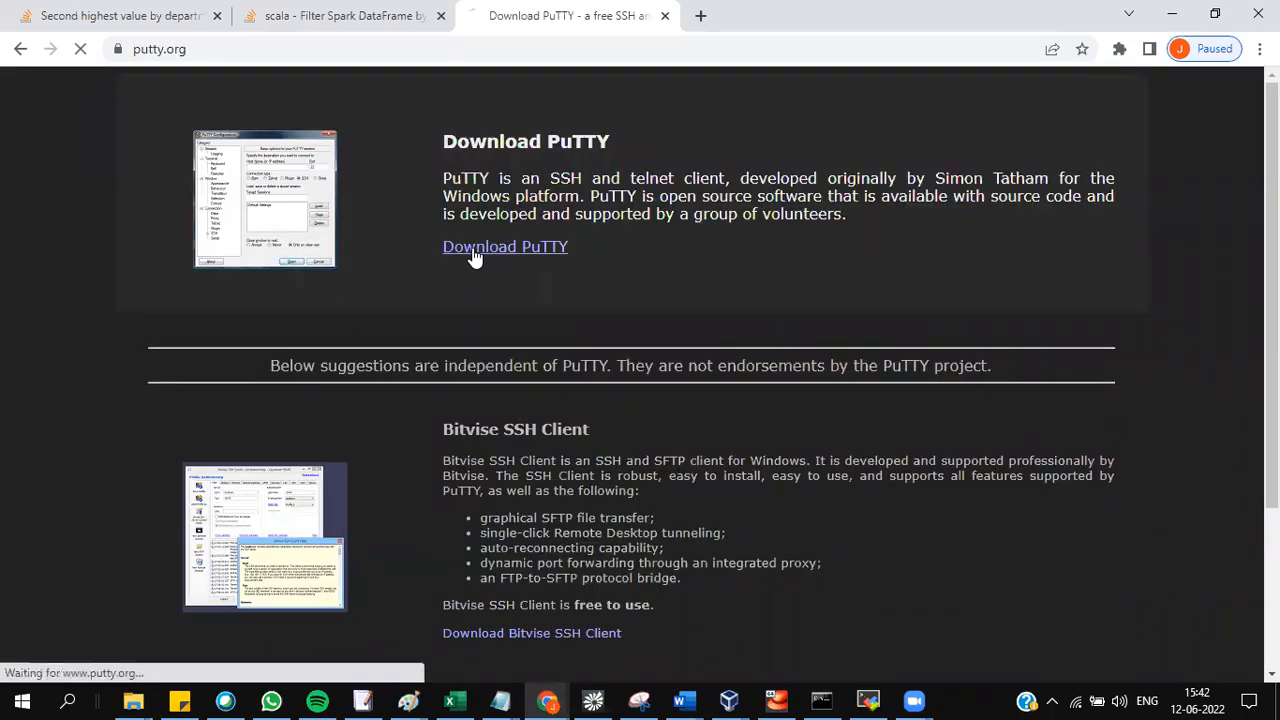
pyautogui.click(504, 246)
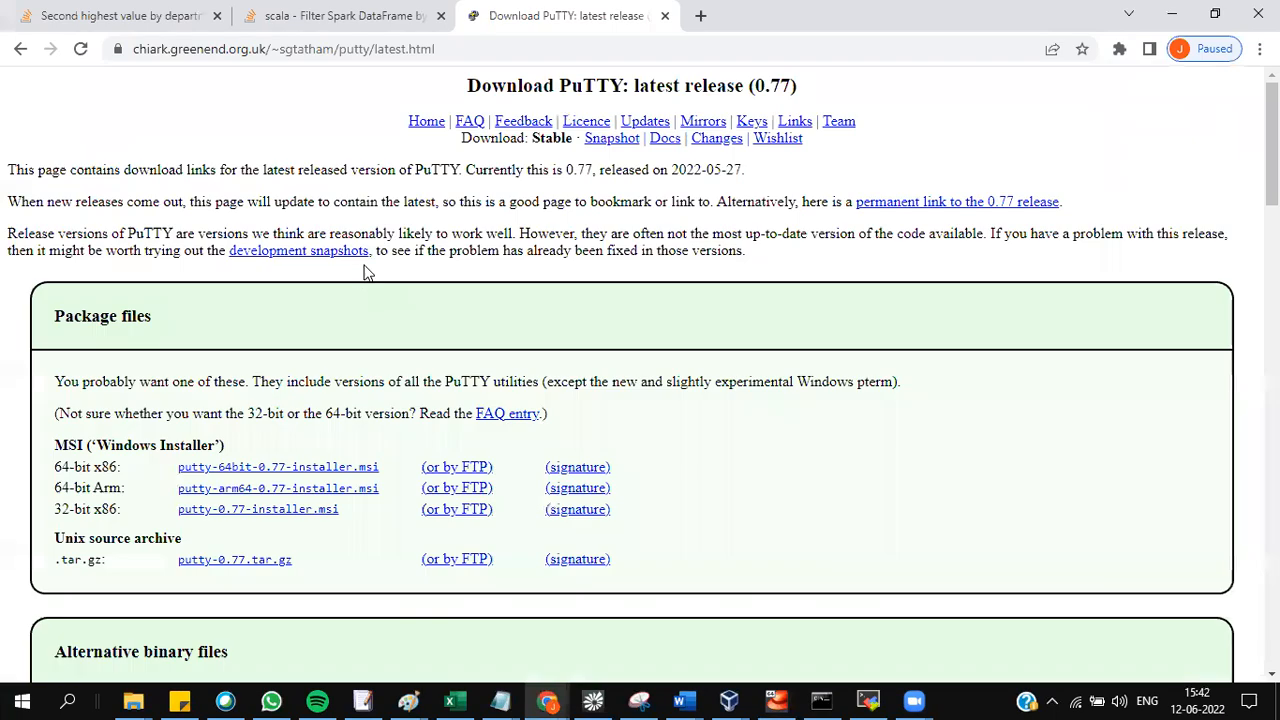
pyautogui.scroll(-3)
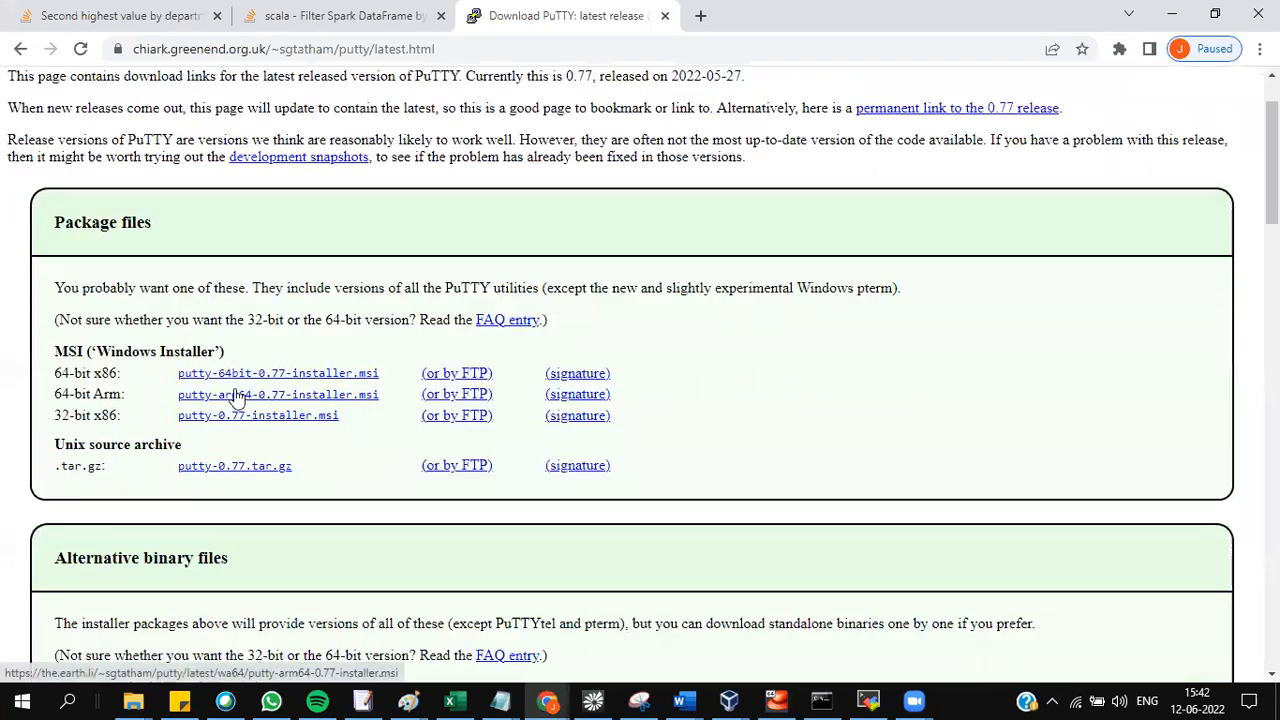
pyautogui.scroll(-3)
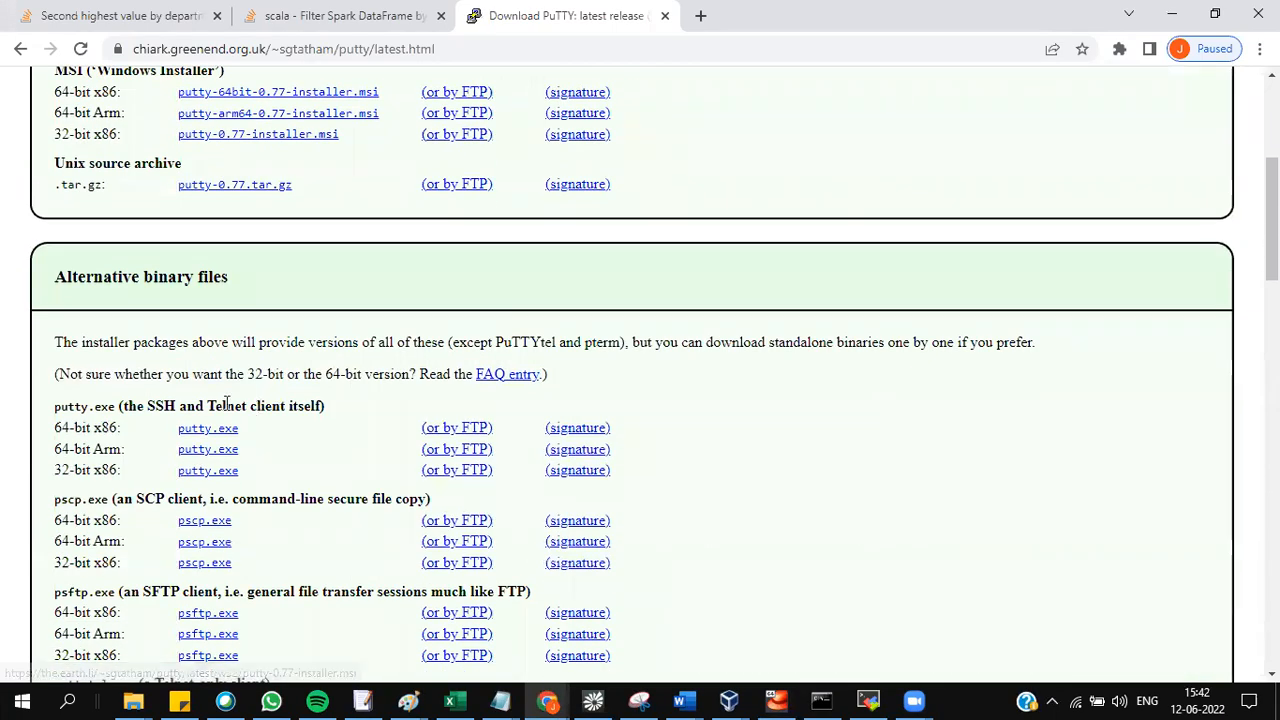
pyautogui.moveTo(208, 428)
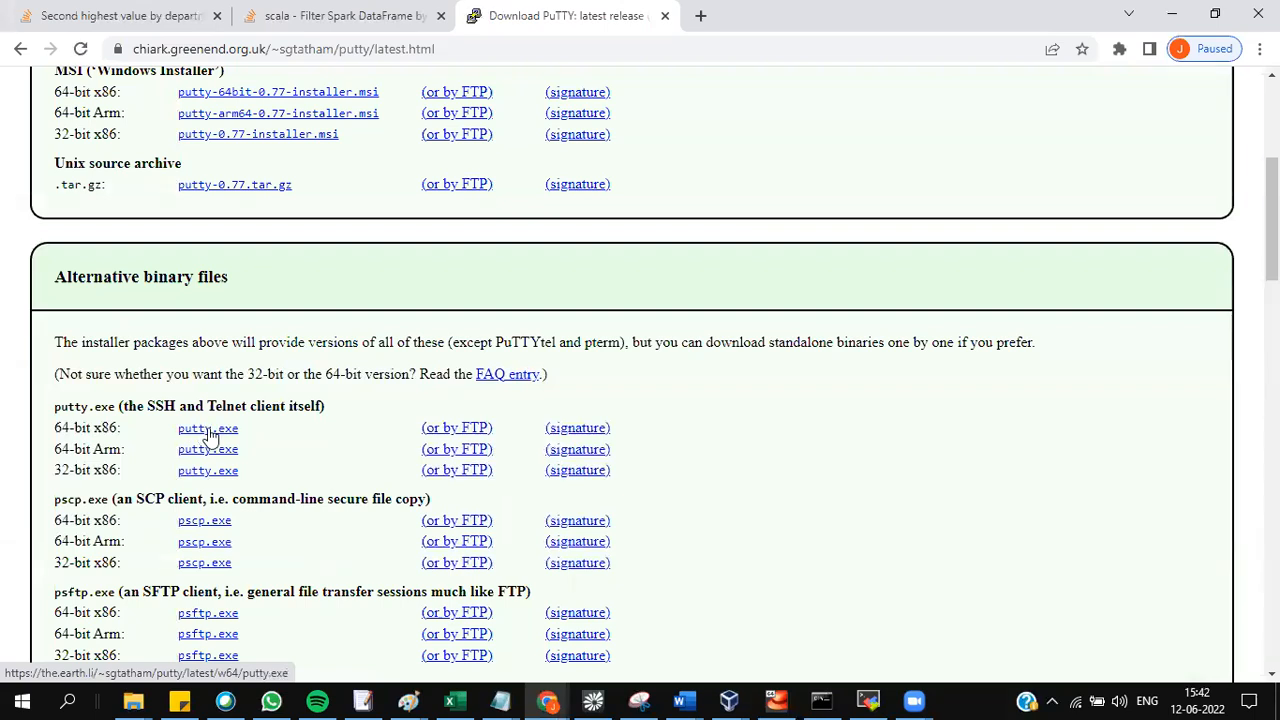
pyautogui.click(208, 428)
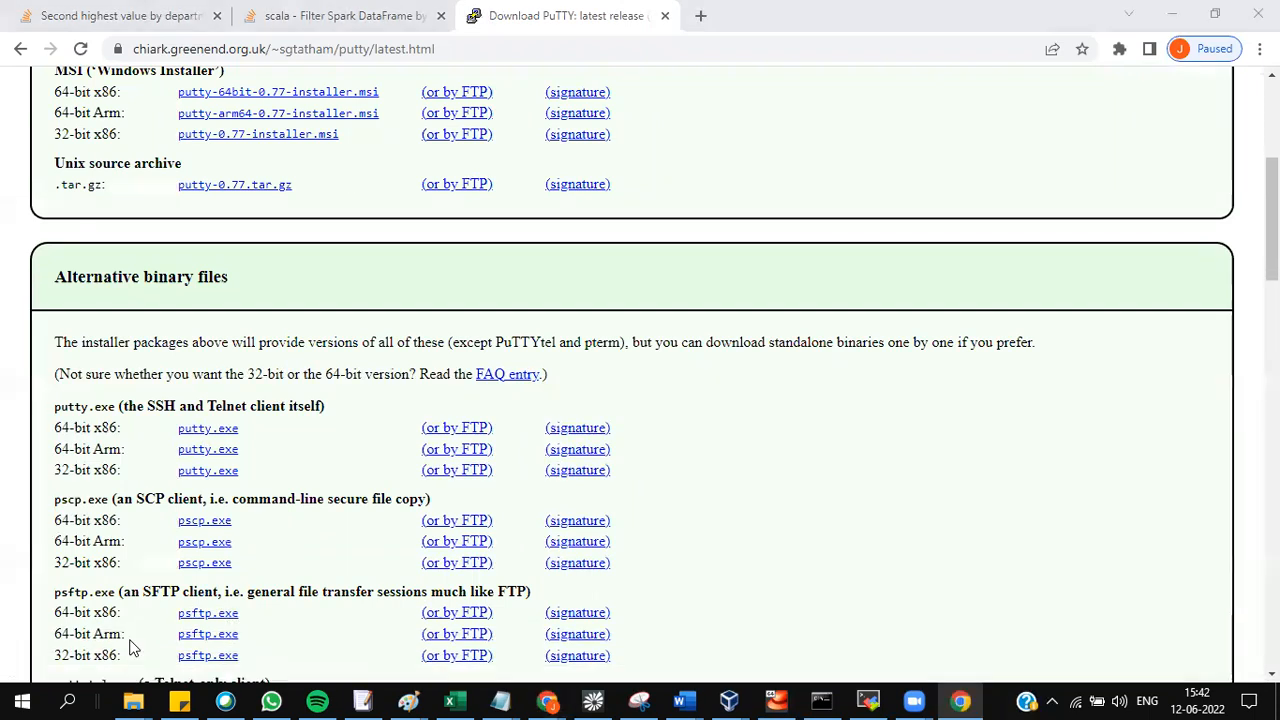
pyautogui.click(960, 700)
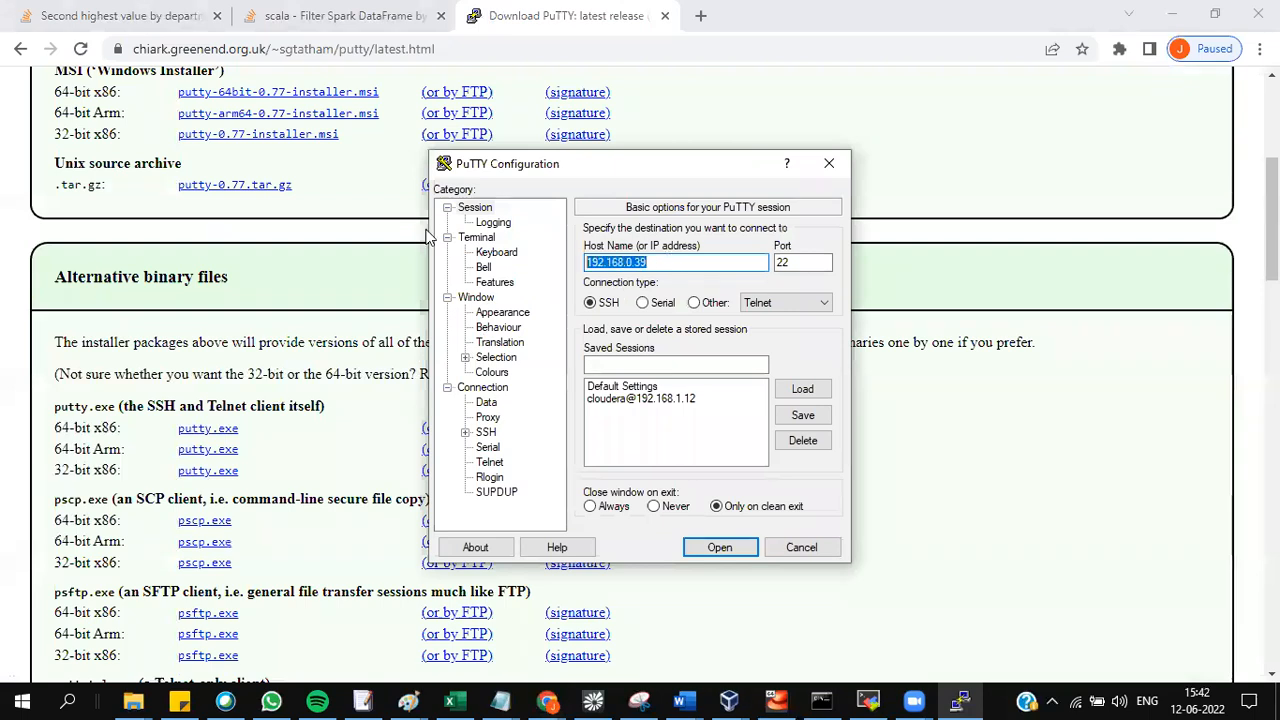
pyautogui.write('192')
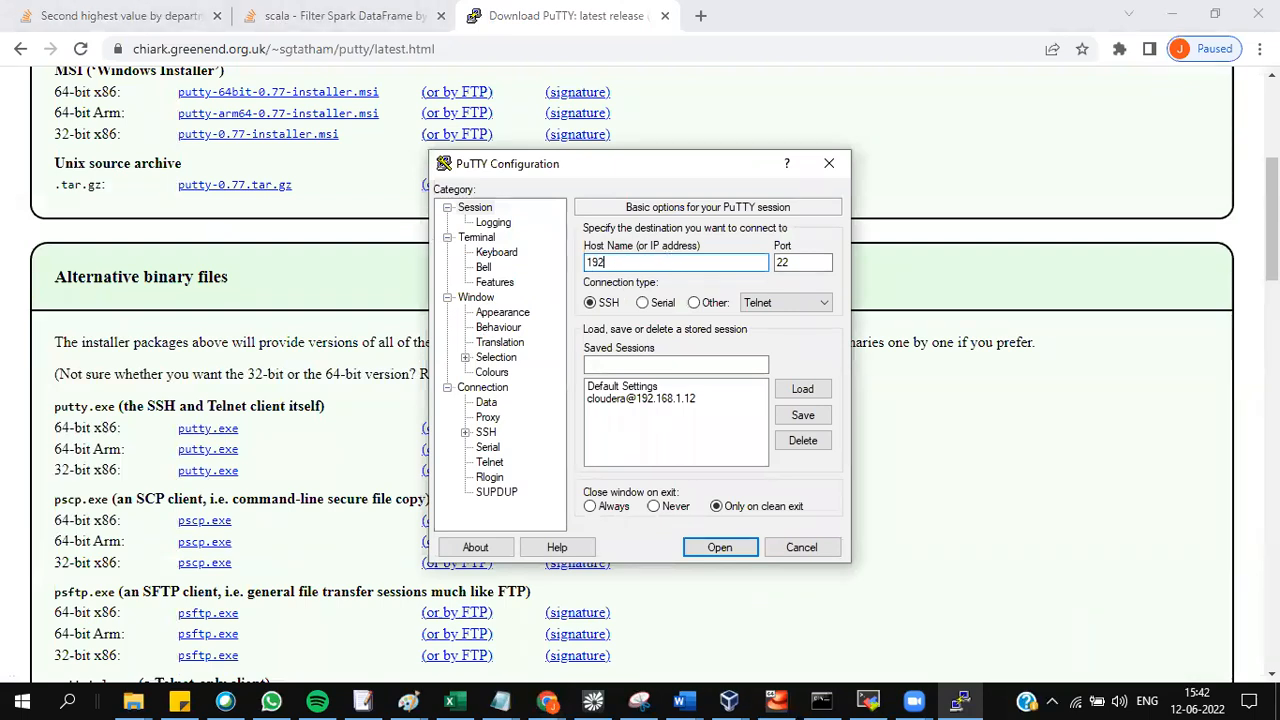
pyautogui.write('.168.1.7')
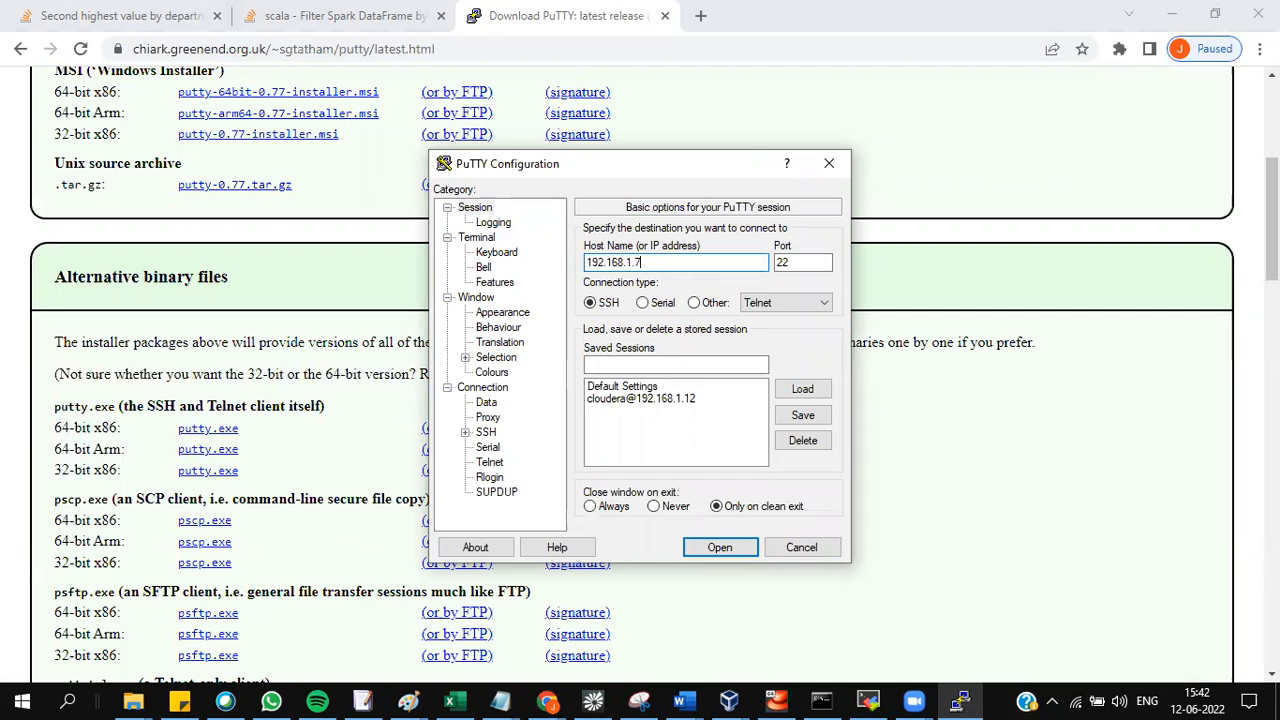
pyautogui.click(720, 548)
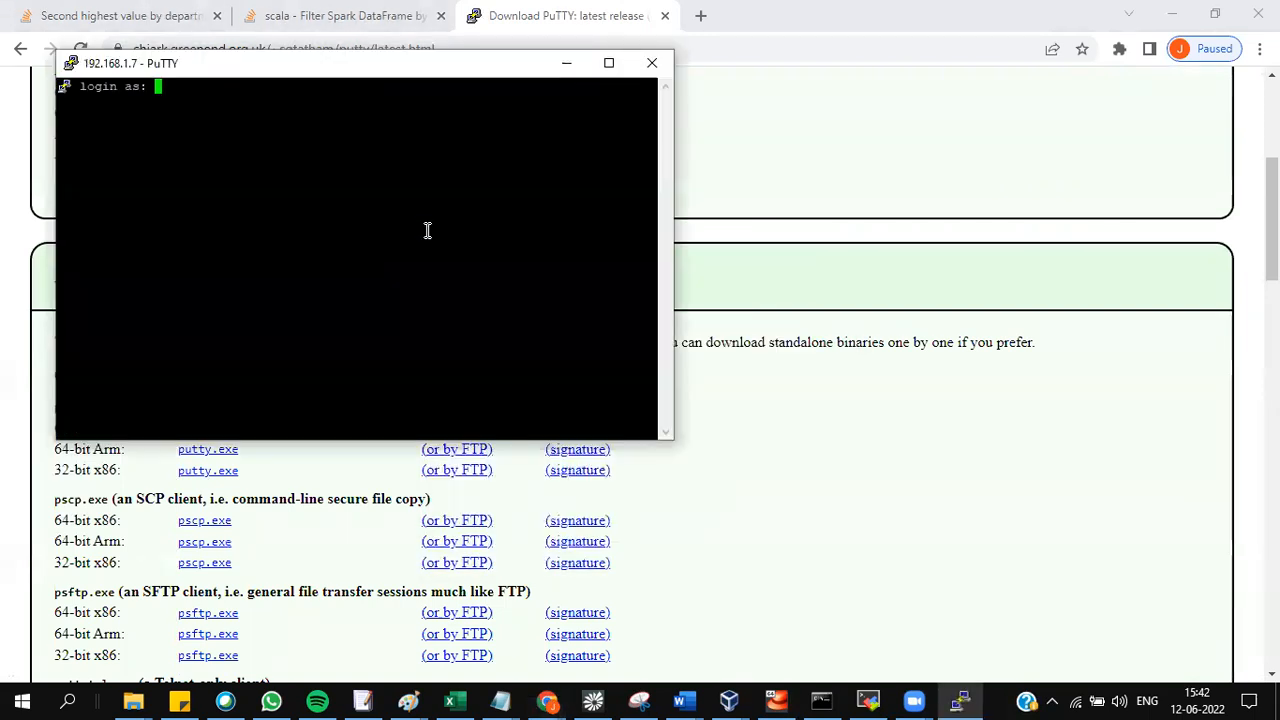
pyautogui.write('cloudera')
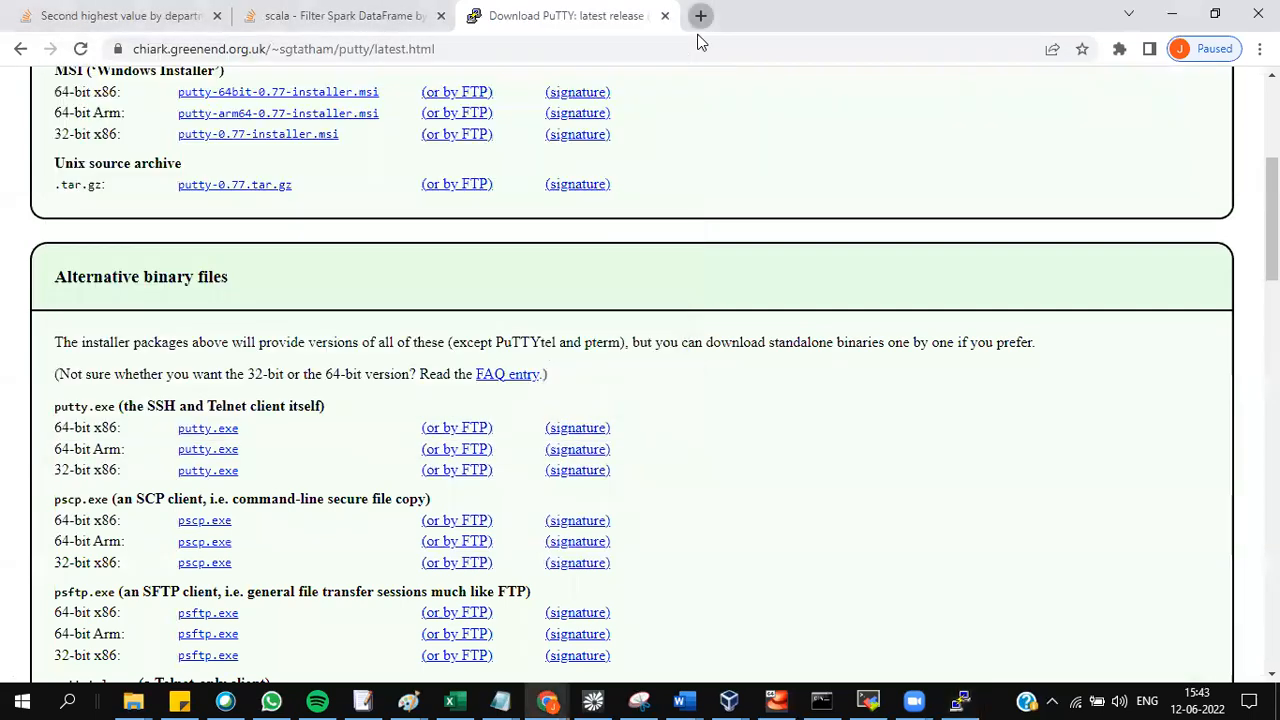
# - Search for mobaxterm download and reach mobaxterm.mobatek.net/download.html
pyautogui.write('mobaxterm.mobatek.net/download.html')
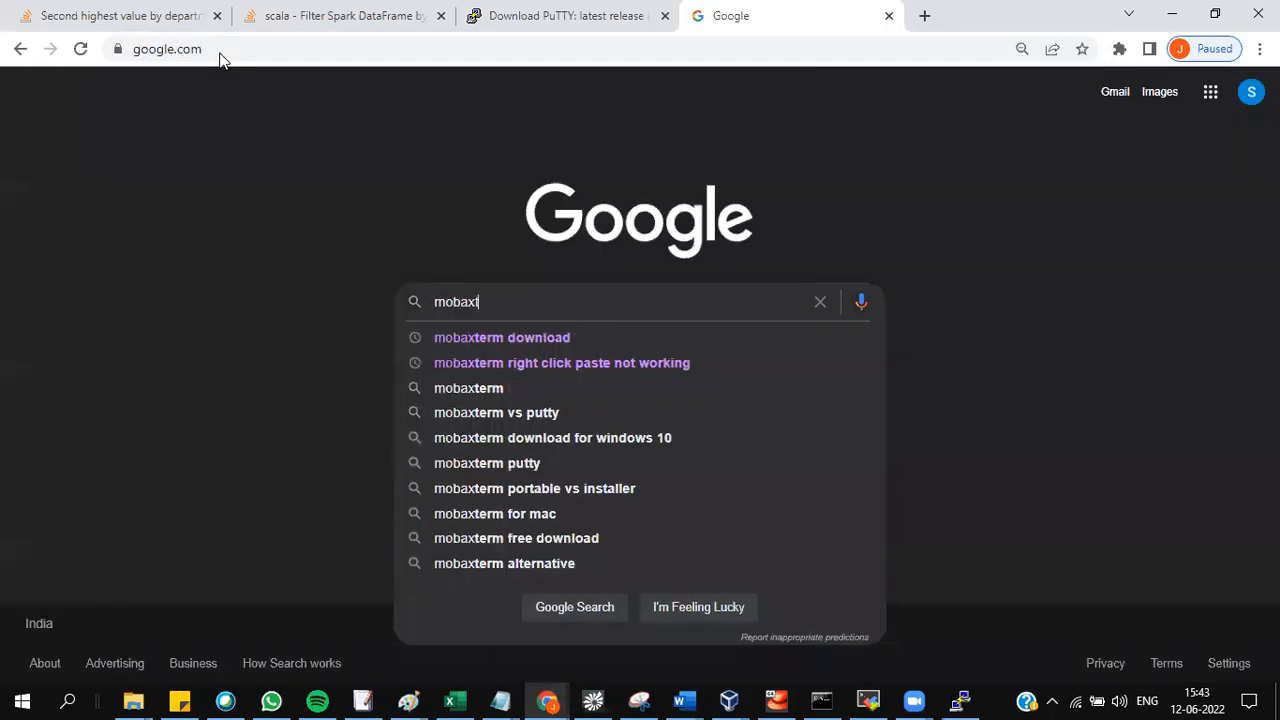
pyautogui.click(500, 336)
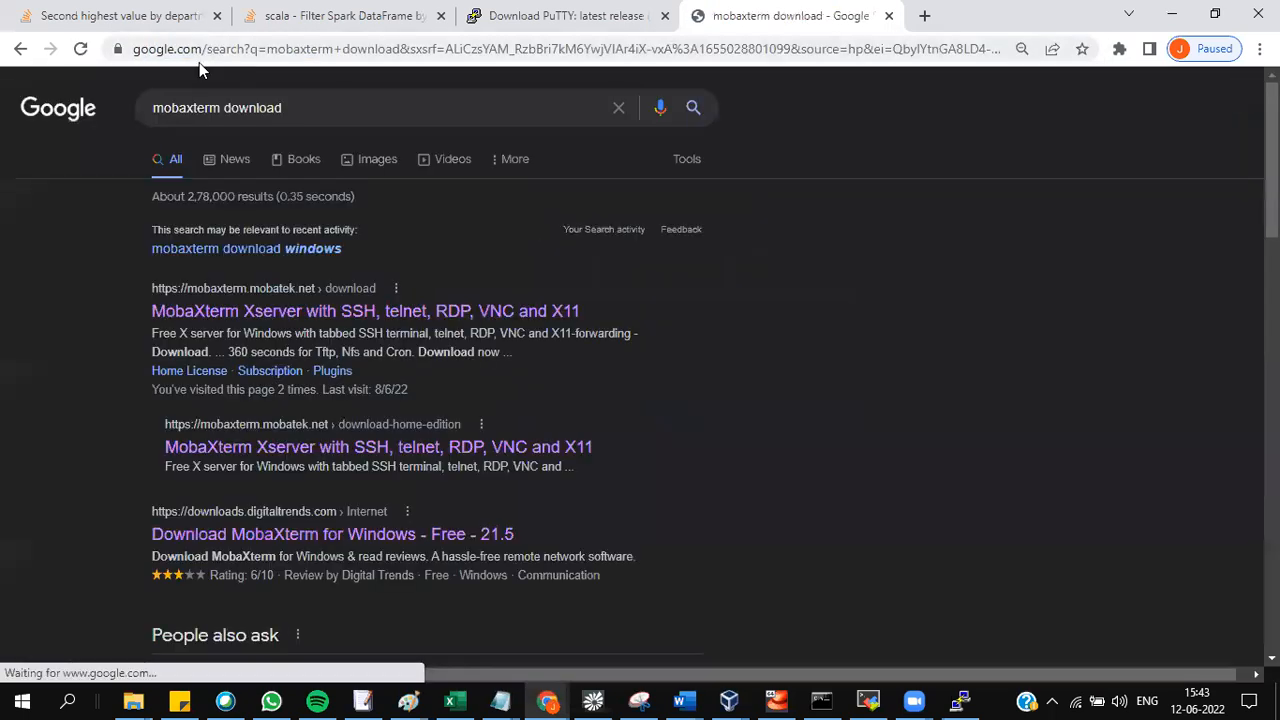
pyautogui.click(364, 310)
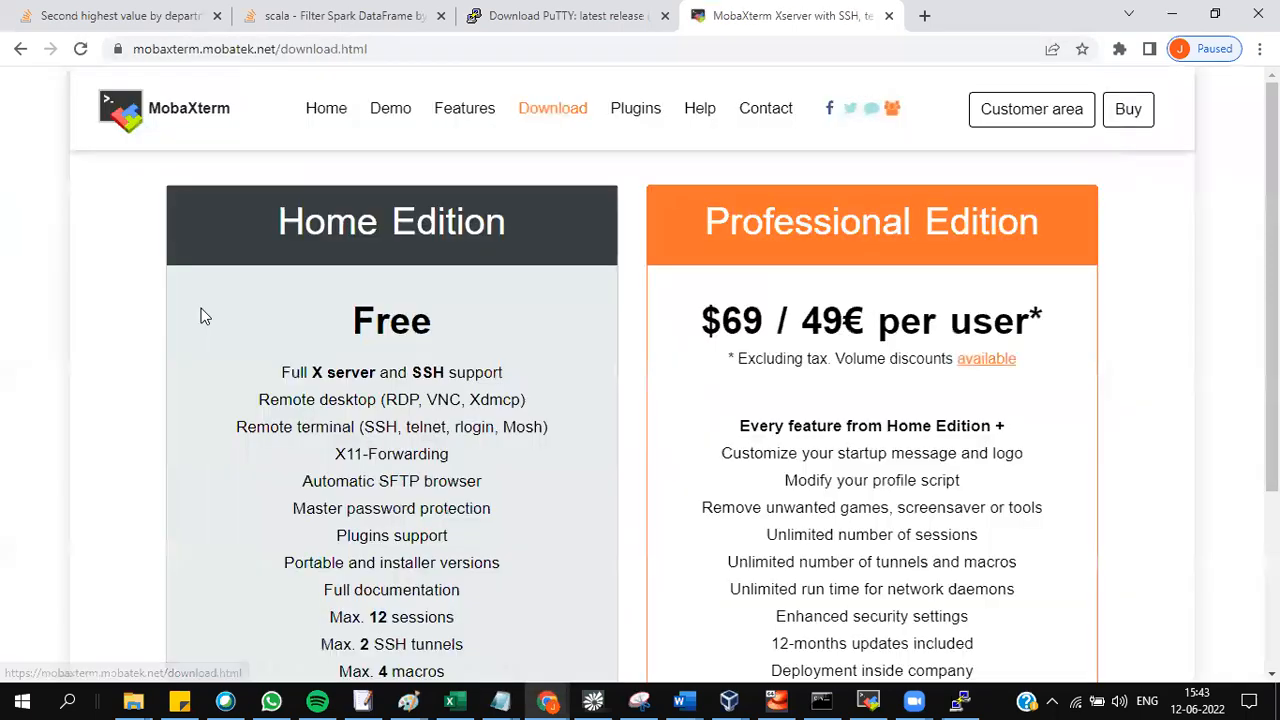
pyautogui.scroll(-3)
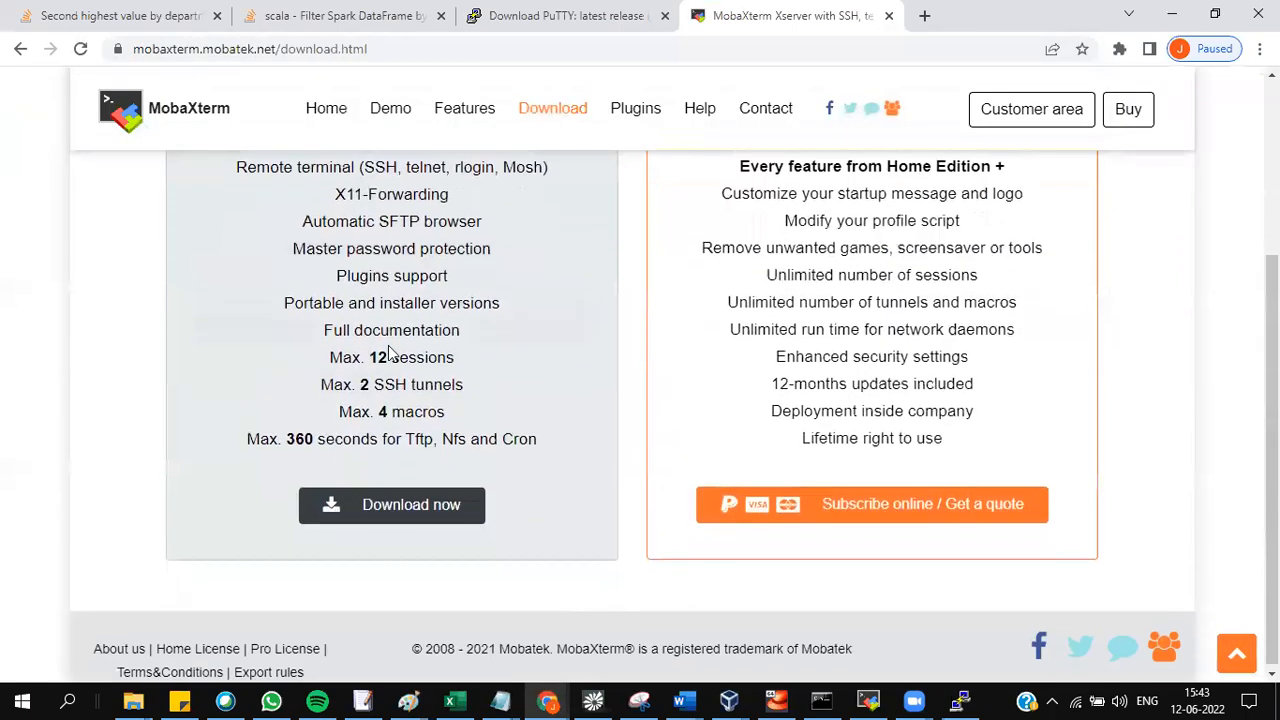
# - Choose the free Home Edition and download the MobaXterm installer edition
pyautogui.click(392, 504)
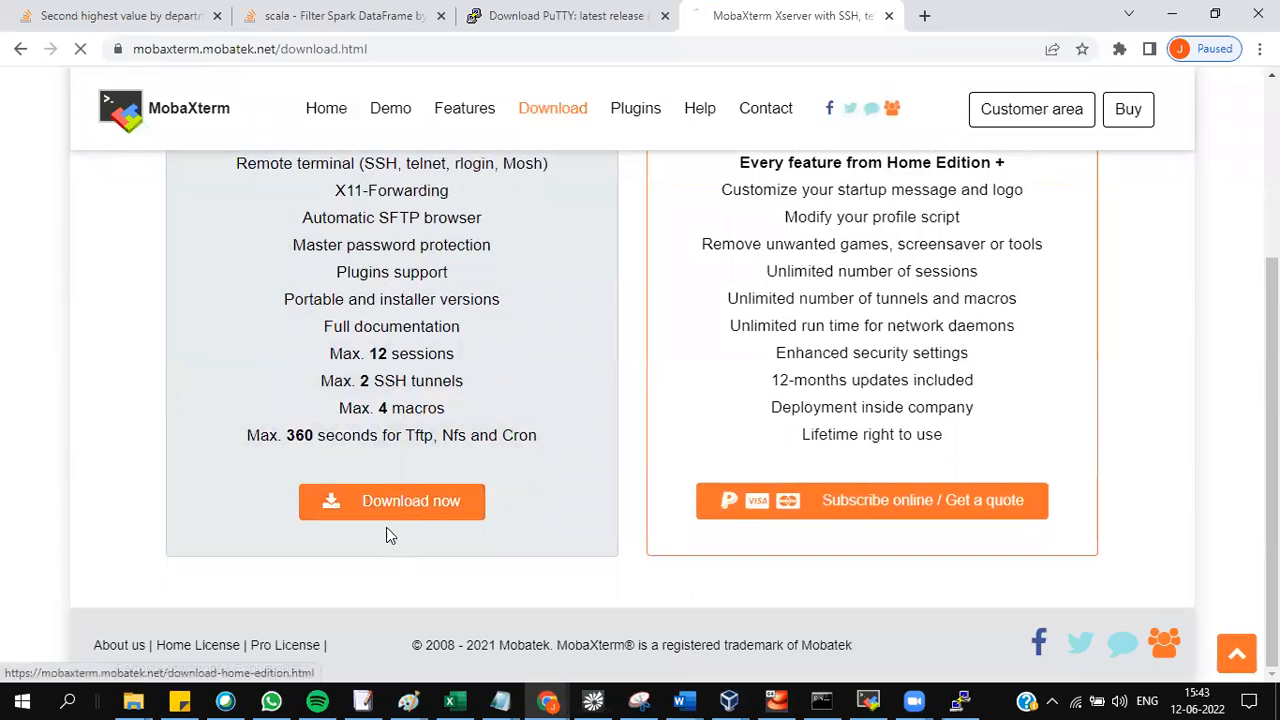
pyautogui.click(392, 500)
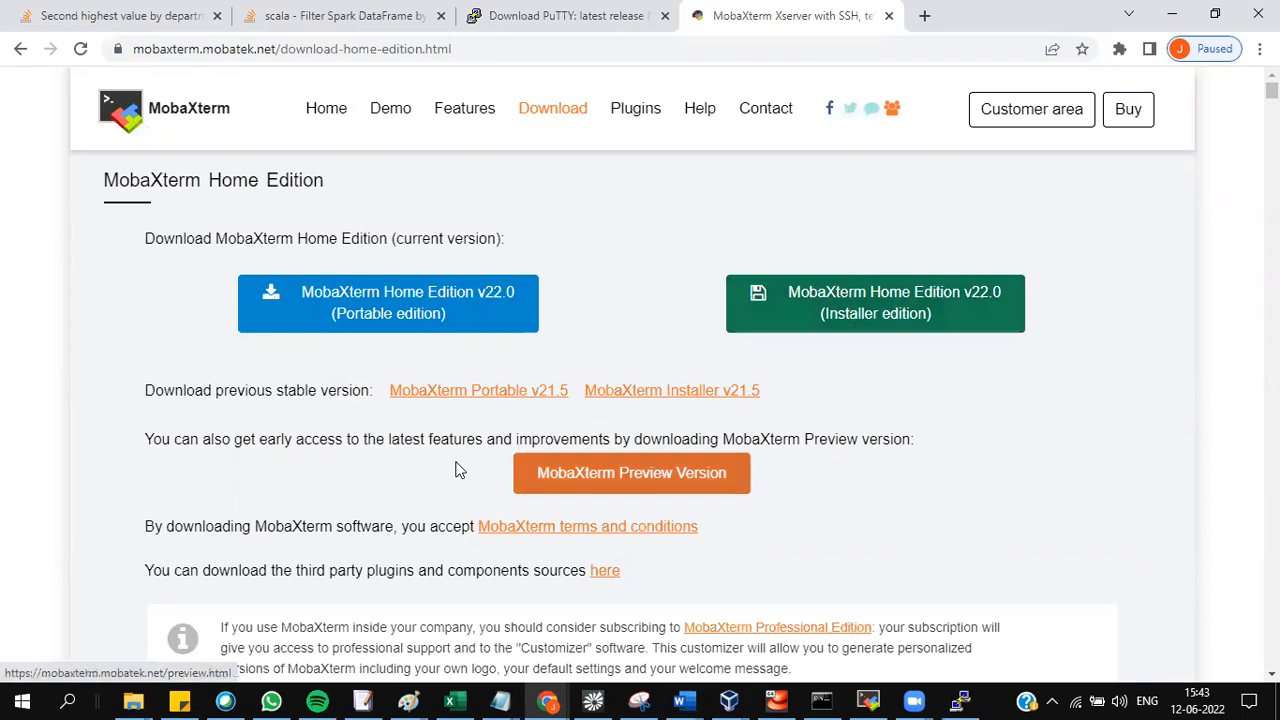
pyautogui.click(876, 304)
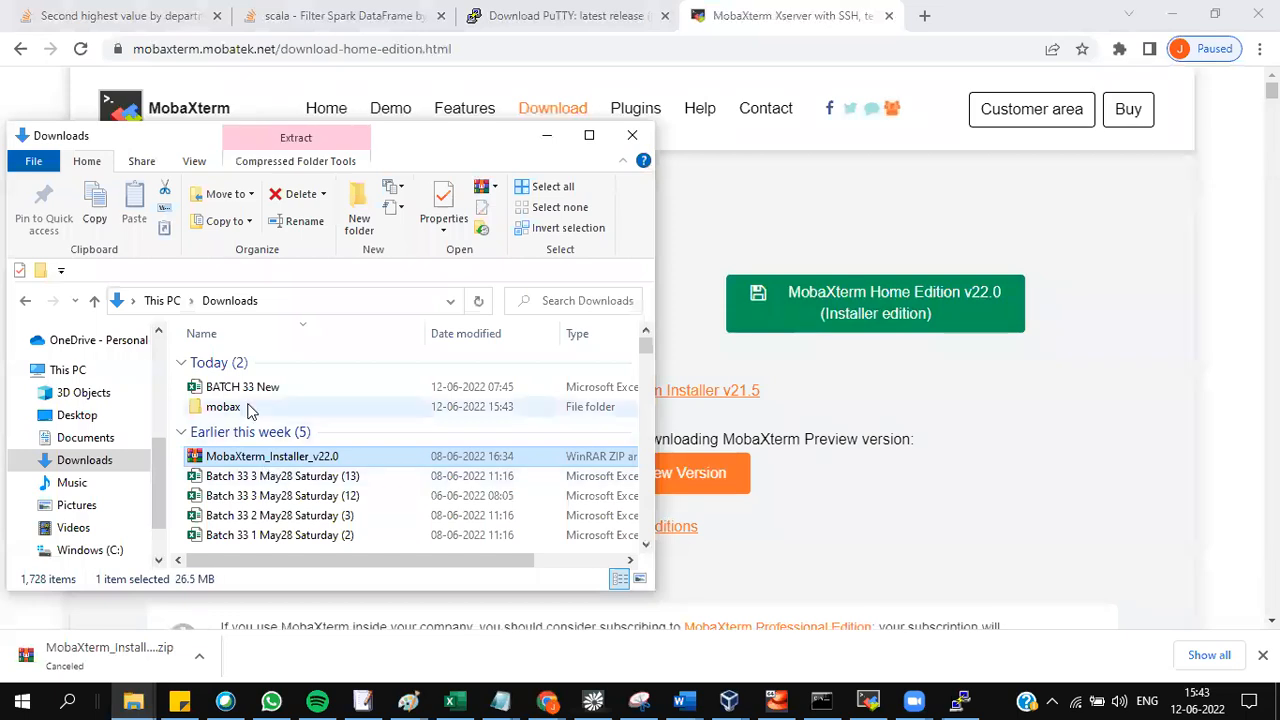
# - In Downloads/mobax, extract the MobaXterm zip and run MobaXterm_installer_22.0
pyautogui.doubleClick(224, 406)
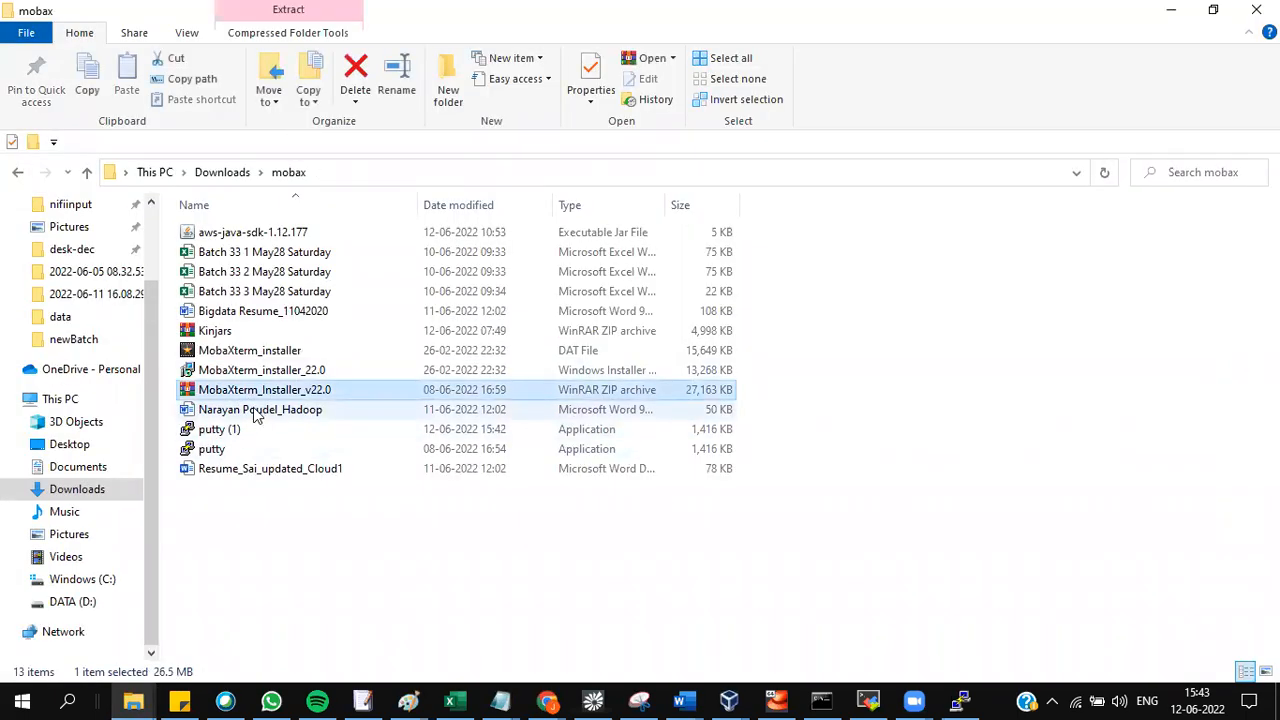
pyautogui.rightClick(264, 388)
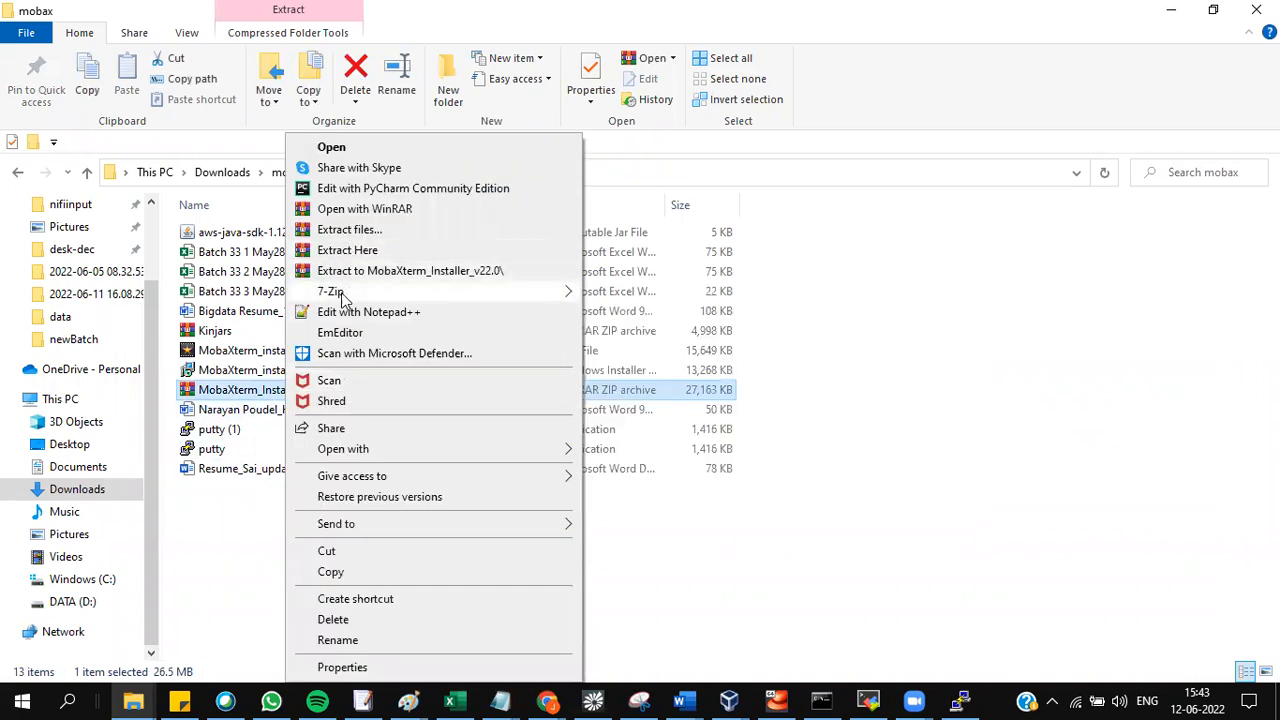
pyautogui.moveTo(228, 544)
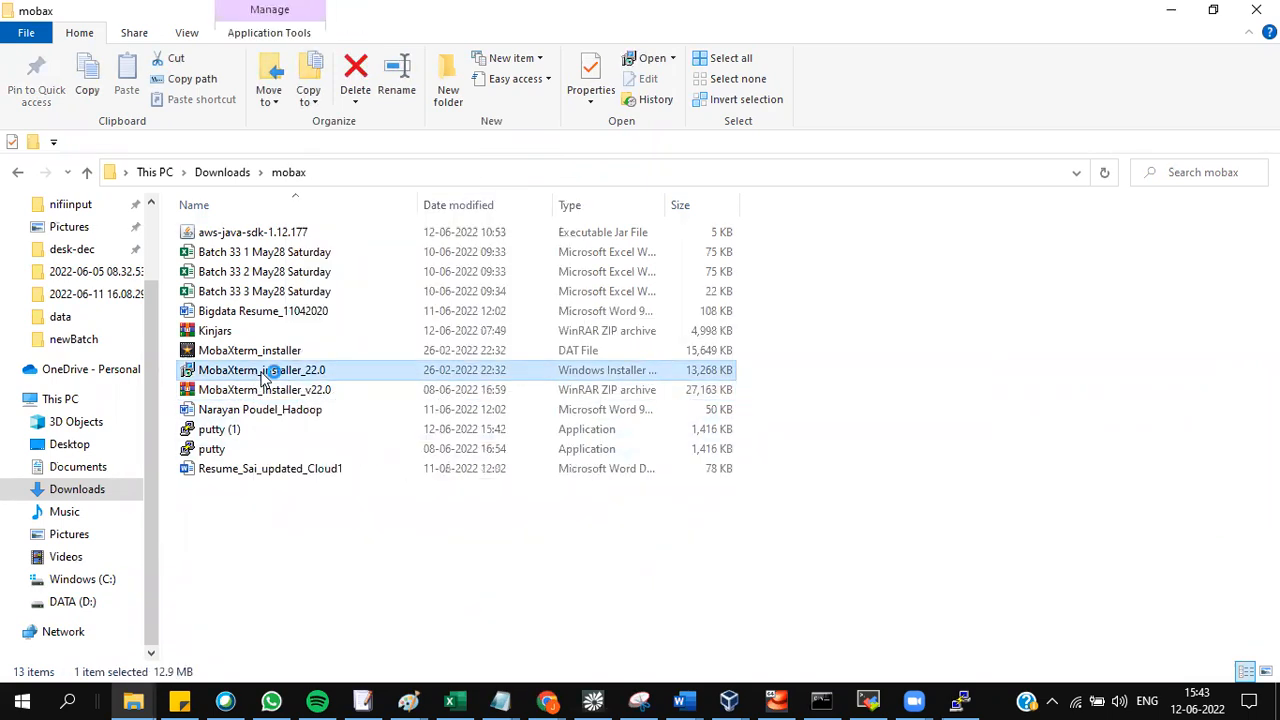
pyautogui.doubleClick(260, 370)
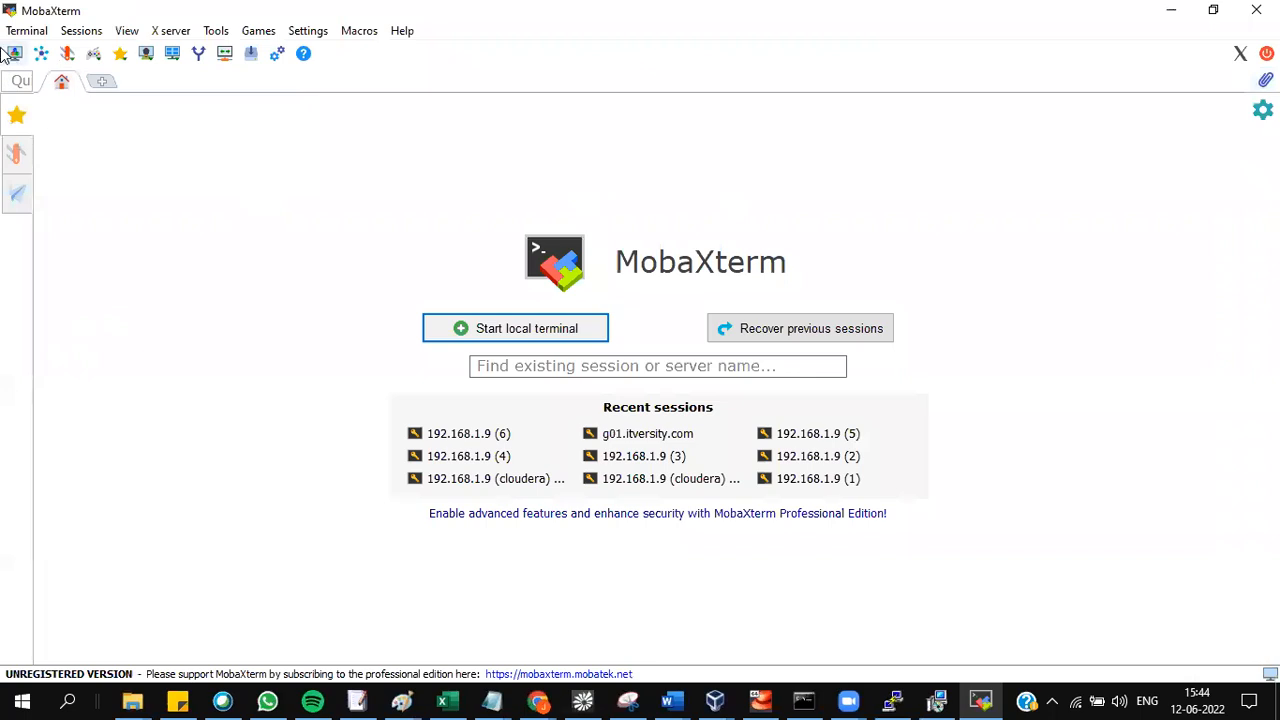
# - Start a new SSH session to remote host 192.168.1.7 and log in as cloudera
pyautogui.click(16, 52)
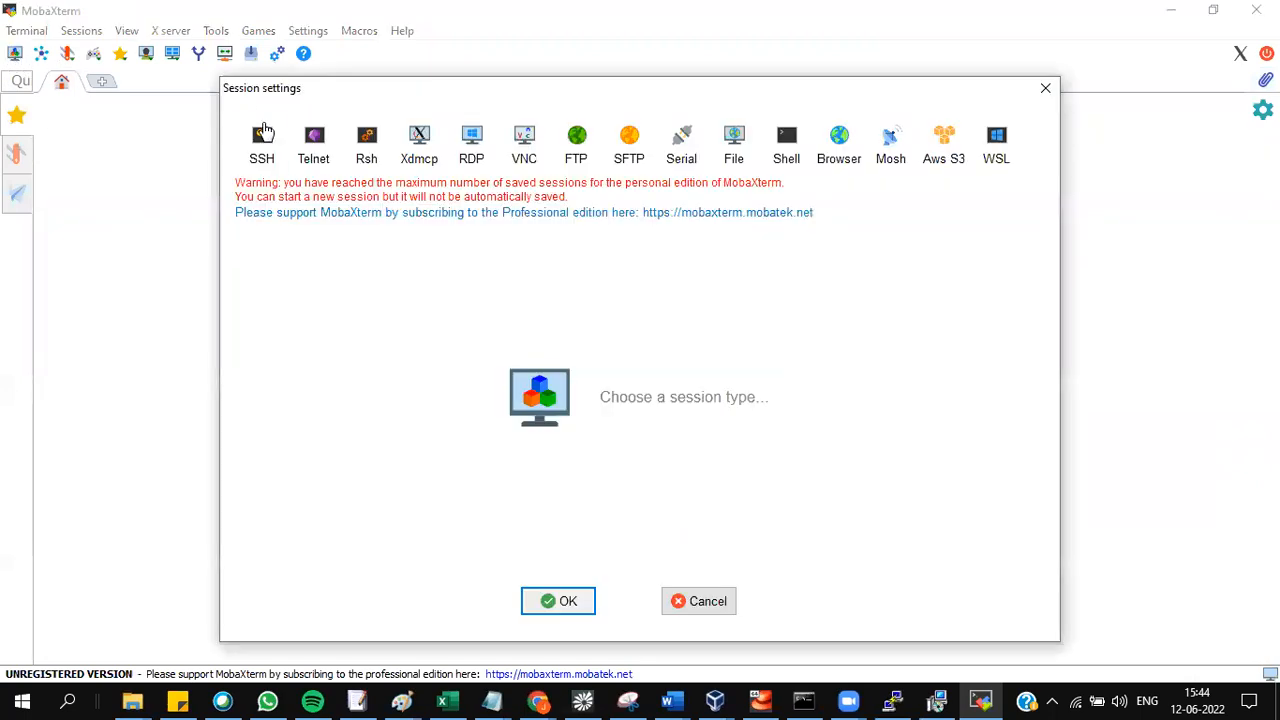
pyautogui.click(260, 140)
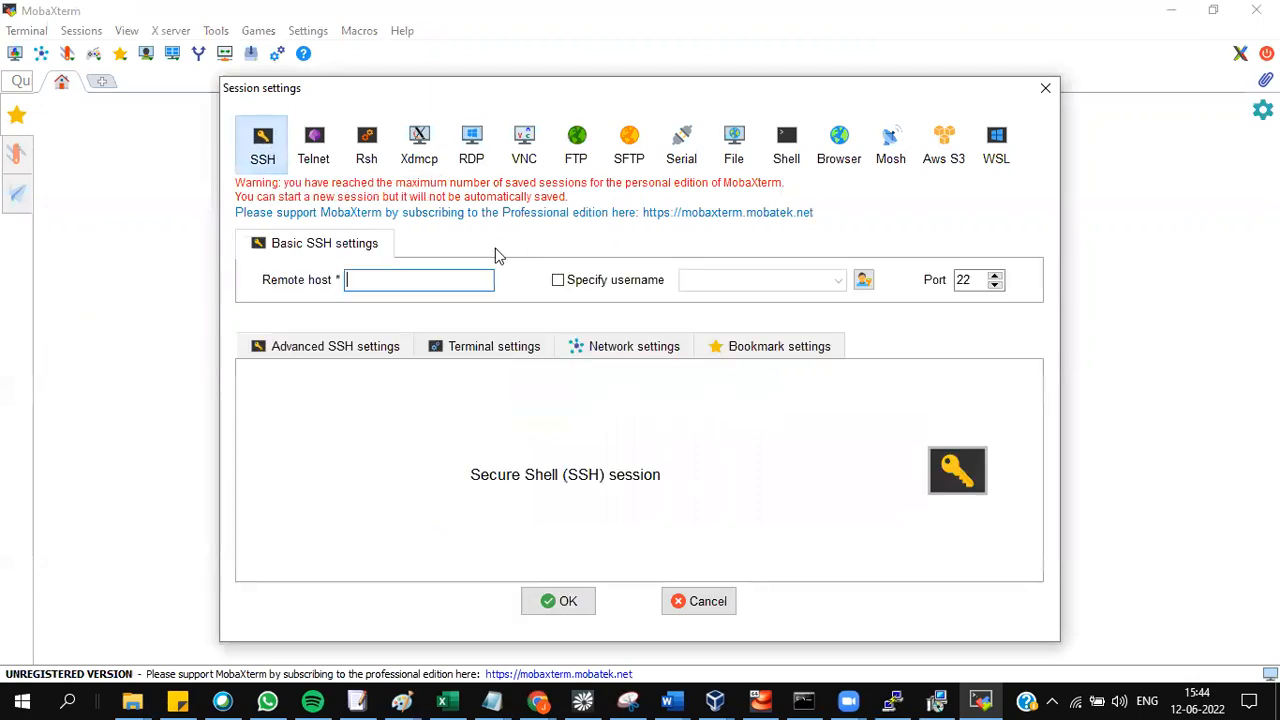
pyautogui.write('192.168.1.7')
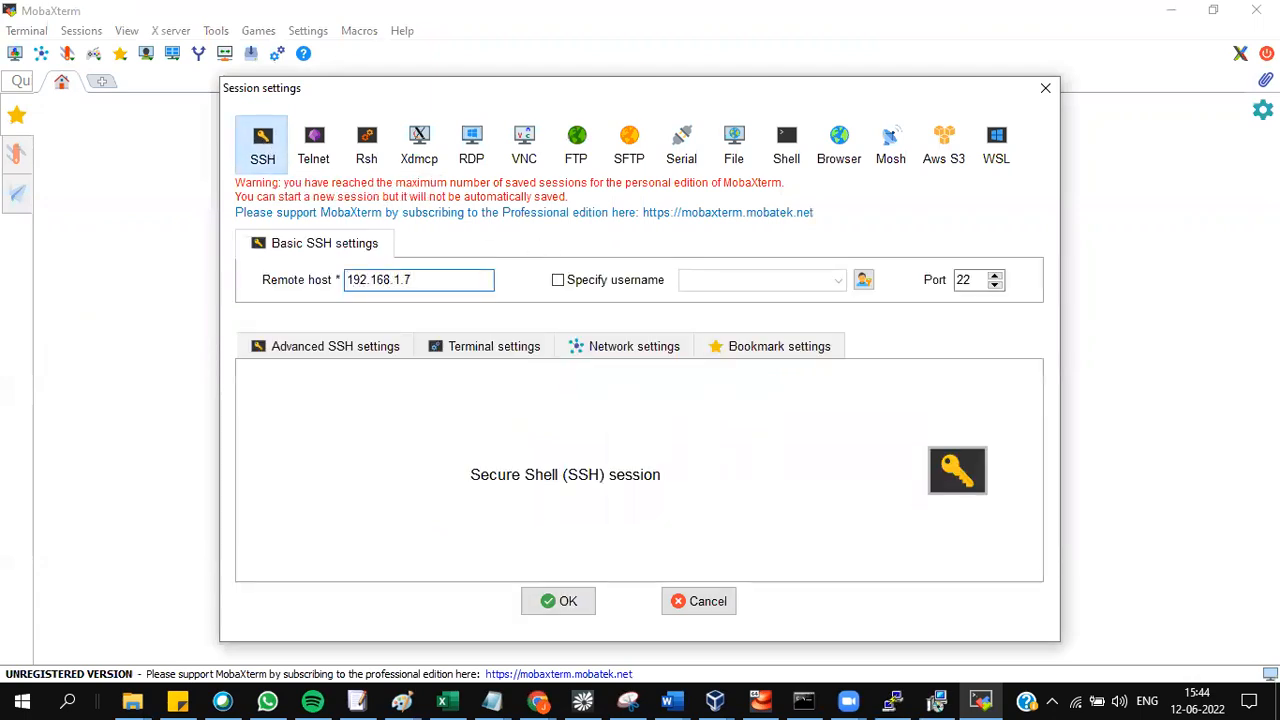
pyautogui.click(556, 600)
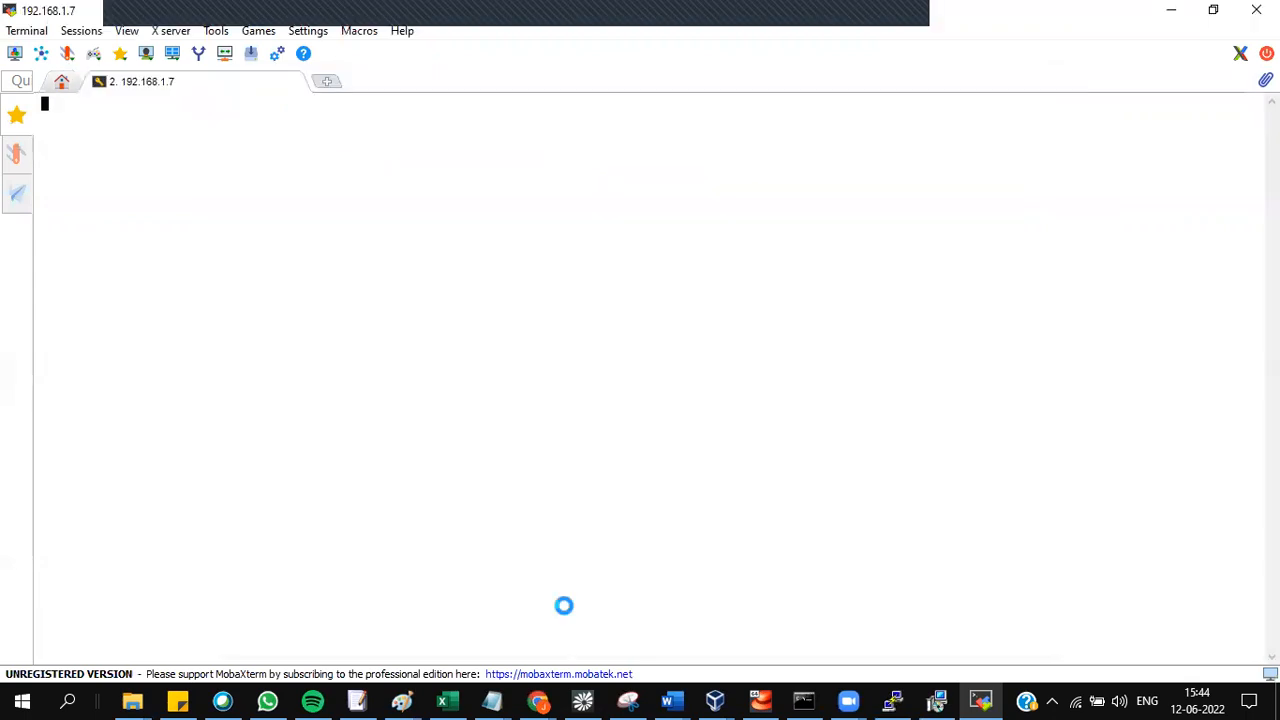
pyautogui.write('cloudera')
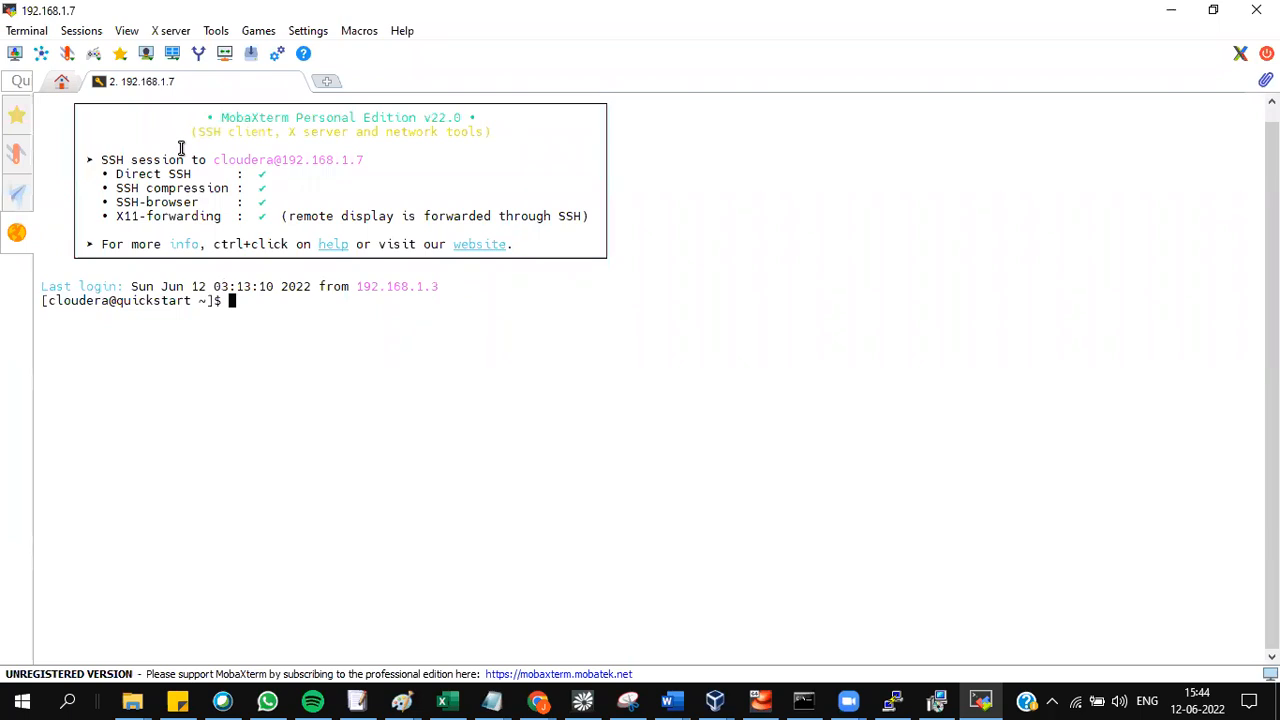
pyautogui.moveTo(248, 262)
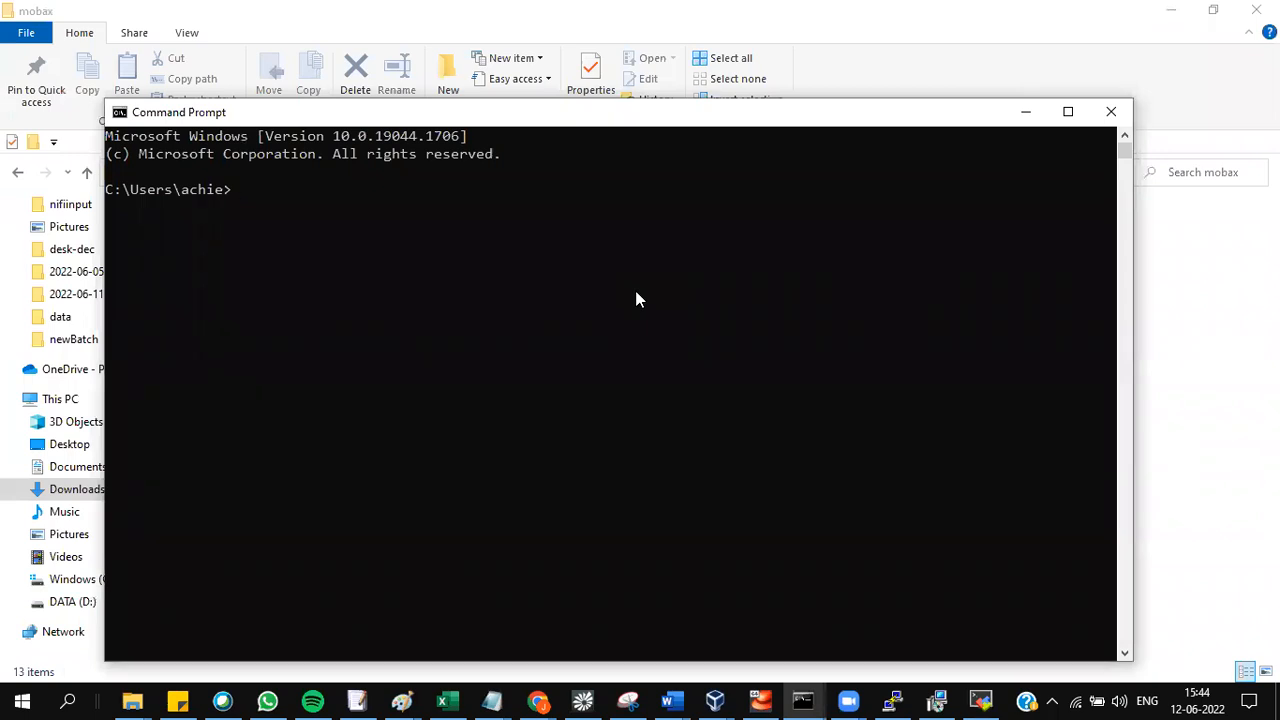
pyautogui.write('ssh cloudera')
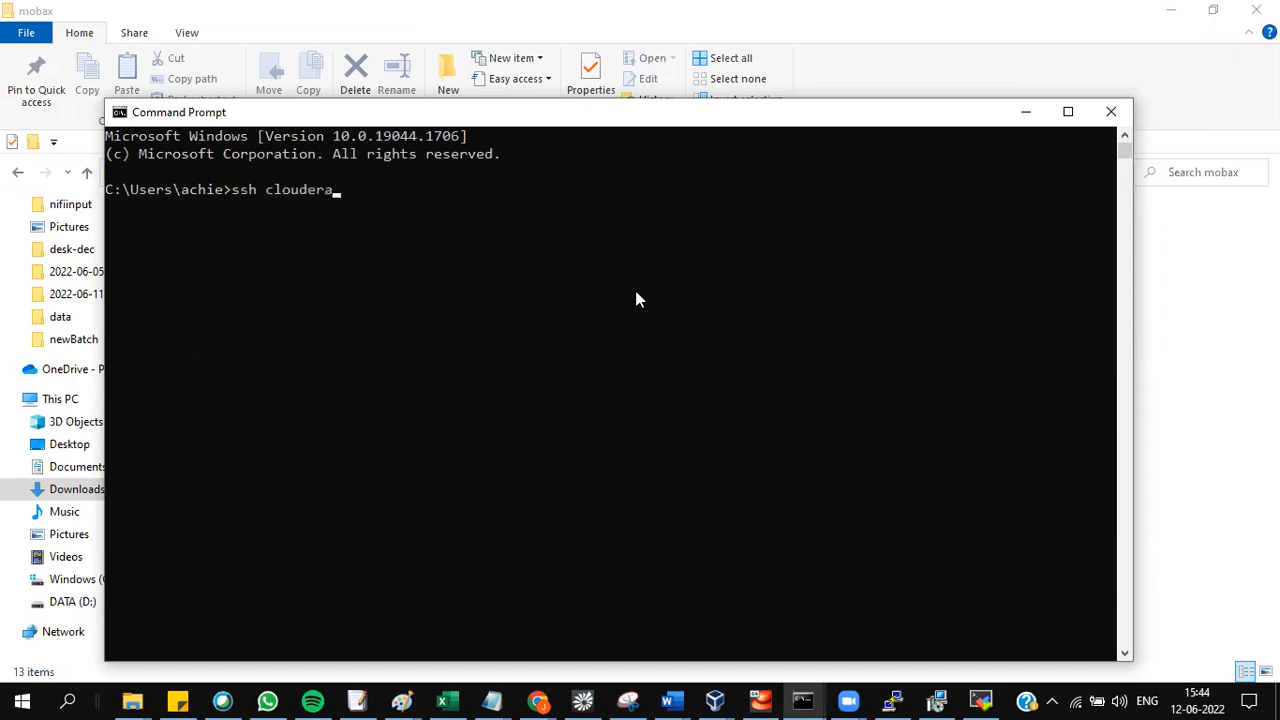
pyautogui.write('@')
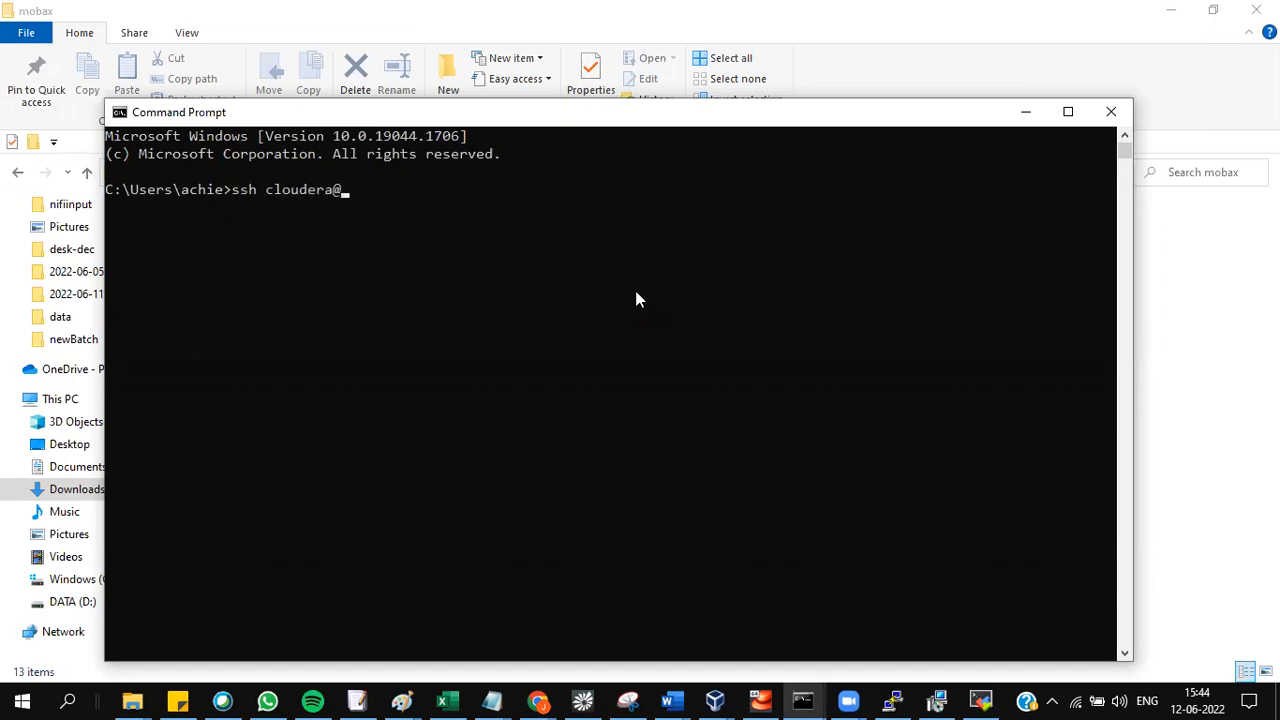
pyautogui.write('192.168.1.7')
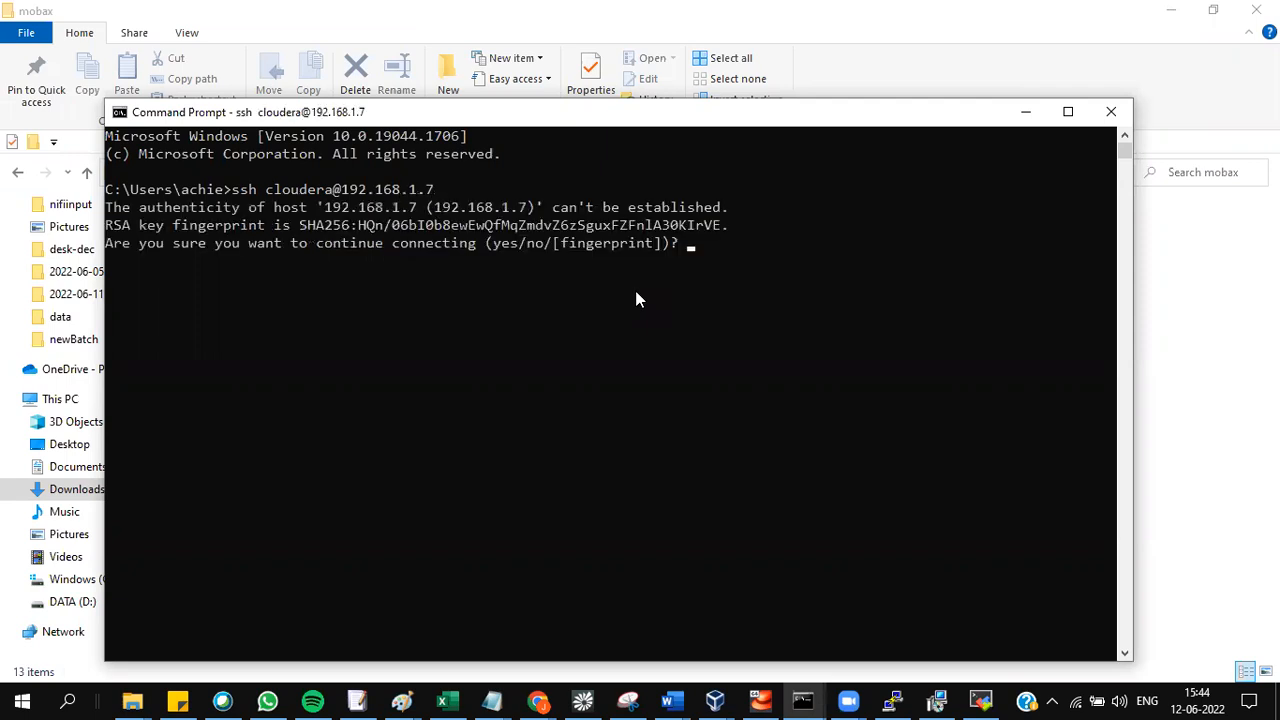
pyautogui.write('yes')
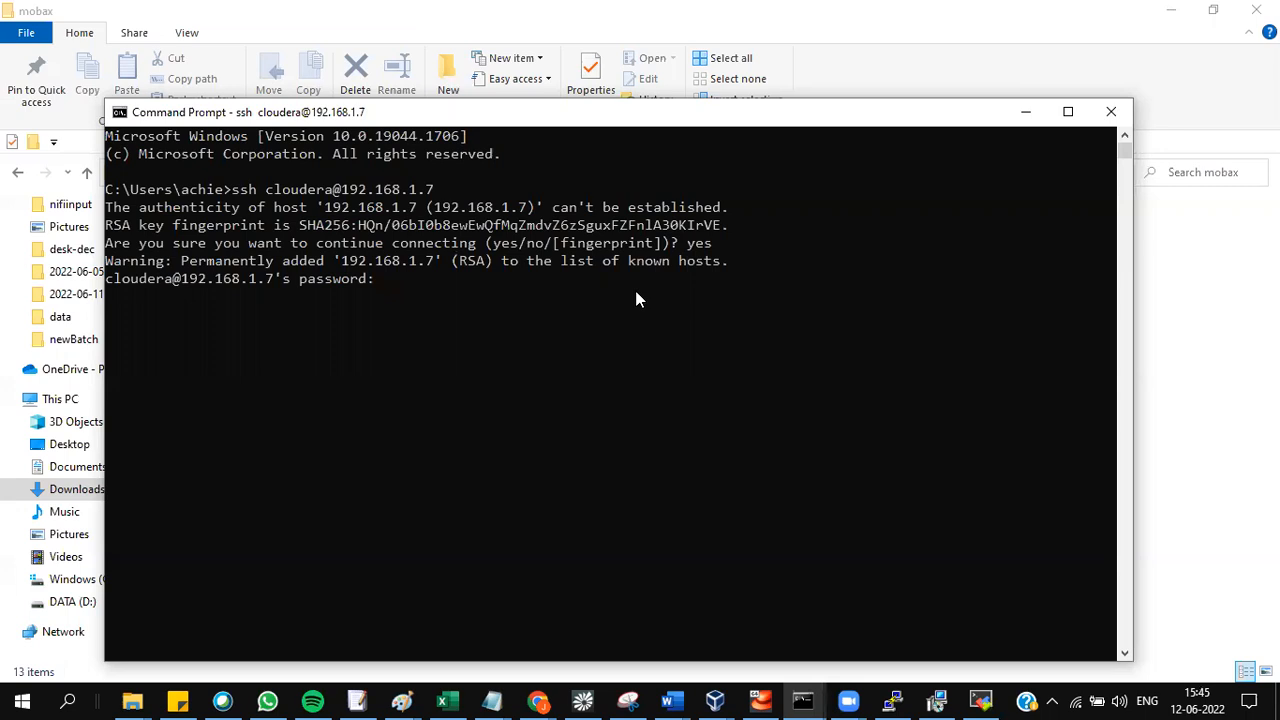
pyautogui.press('Enter')
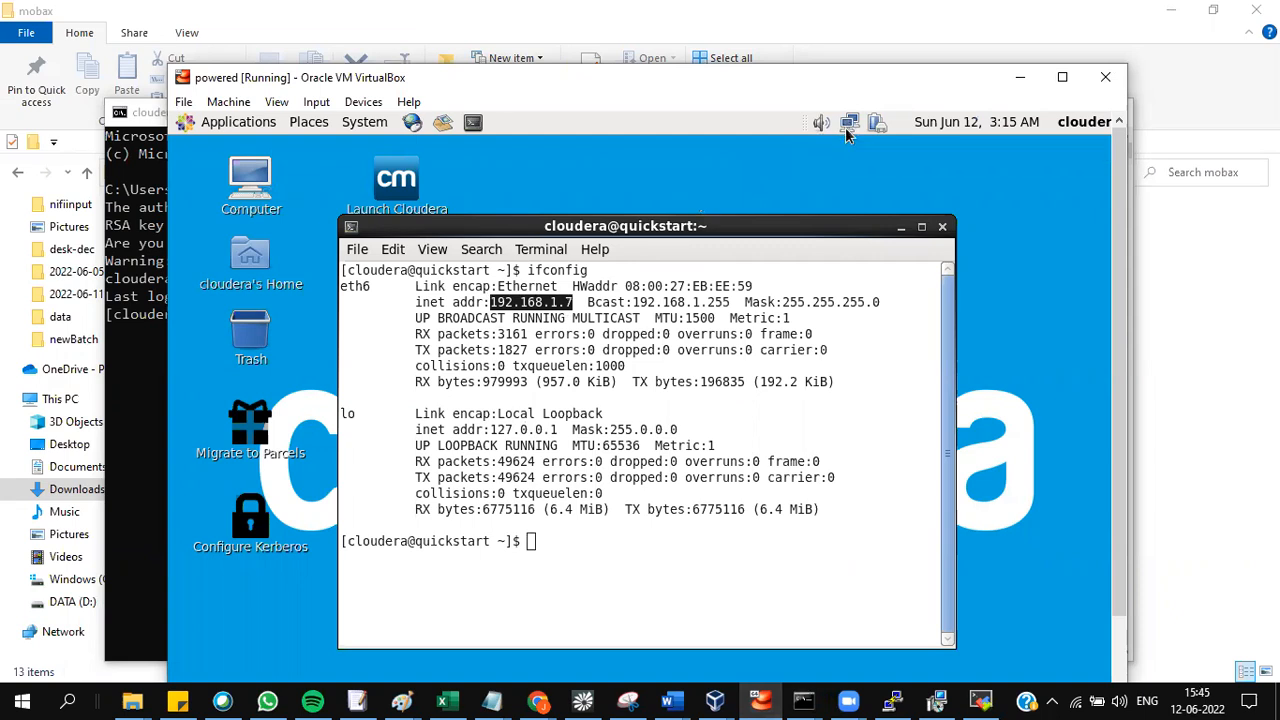
# - Check the Wired Network tray, confirm eth6's inet address 192.168.1.7, and close the terminal
pyautogui.click(848, 122)
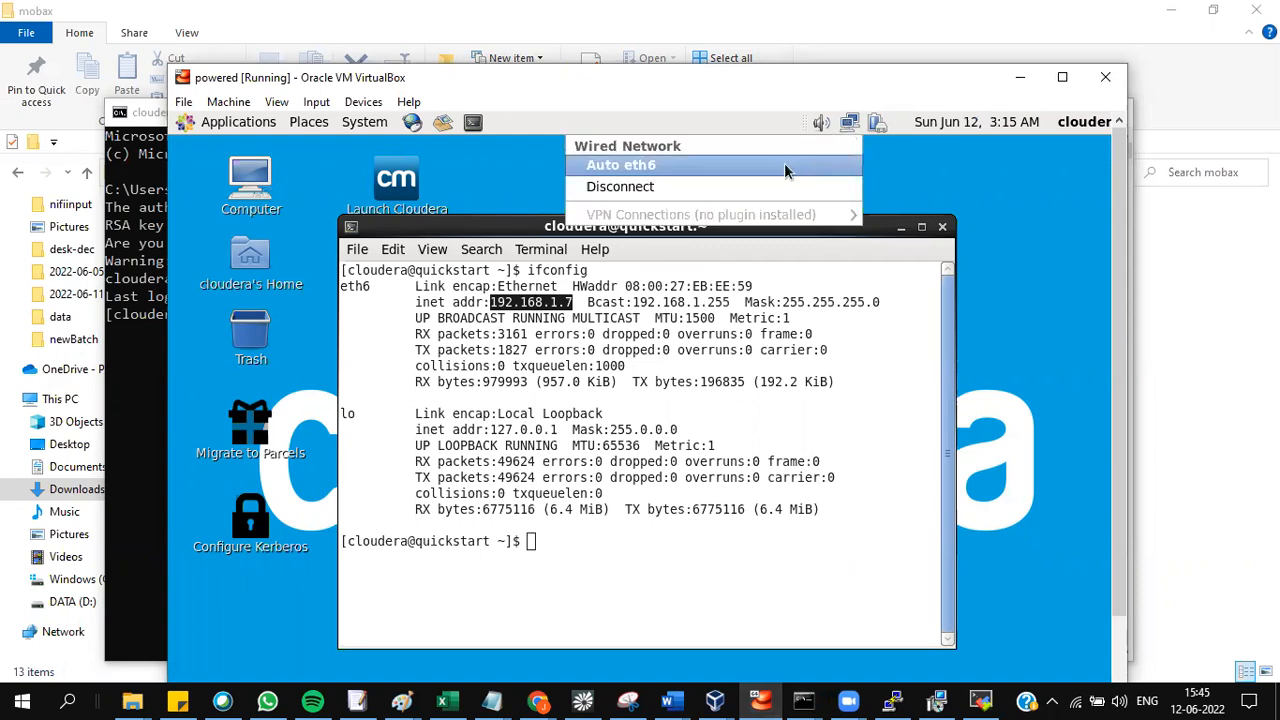
pyautogui.moveTo(728, 168)
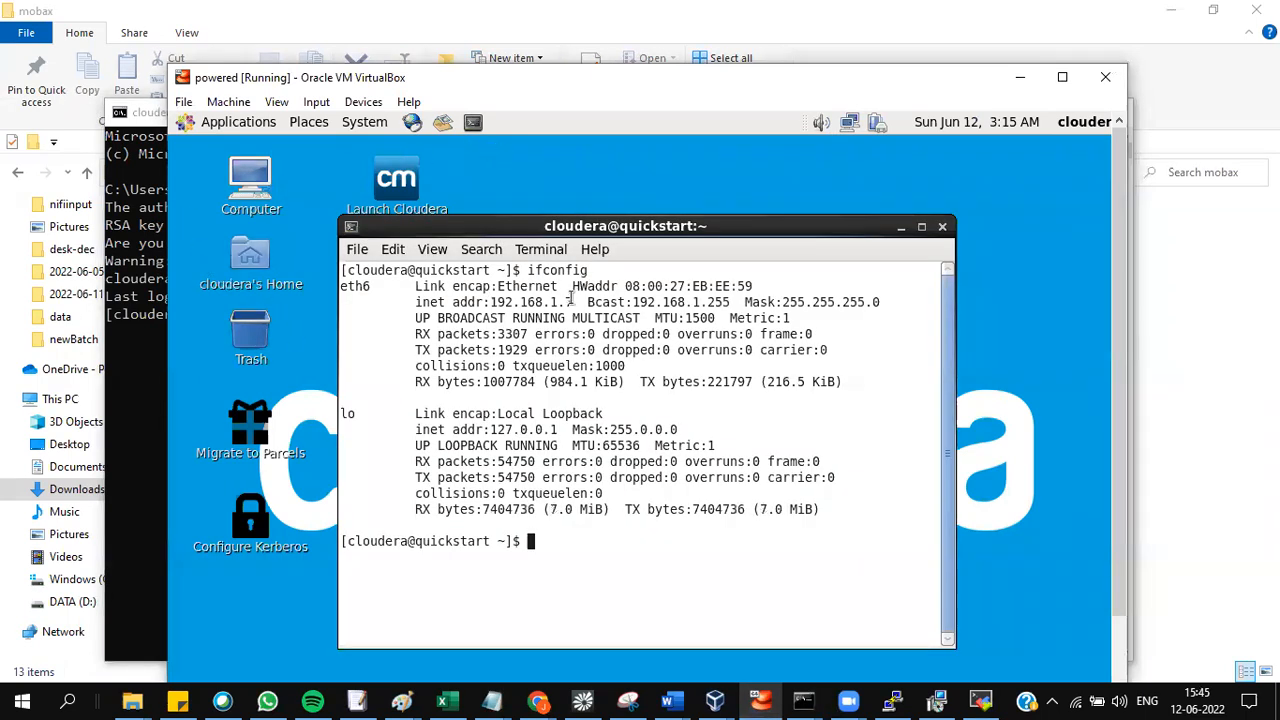
pyautogui.doubleClick(536, 302)
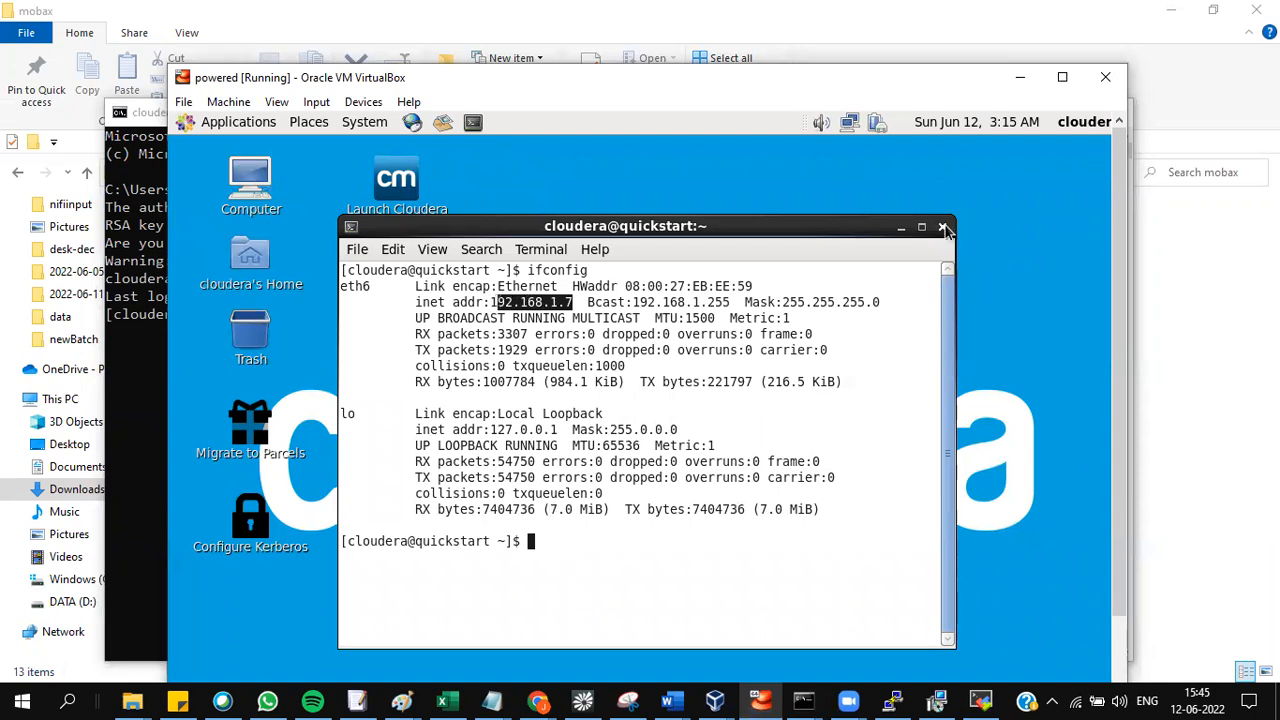
pyautogui.click(228, 100)
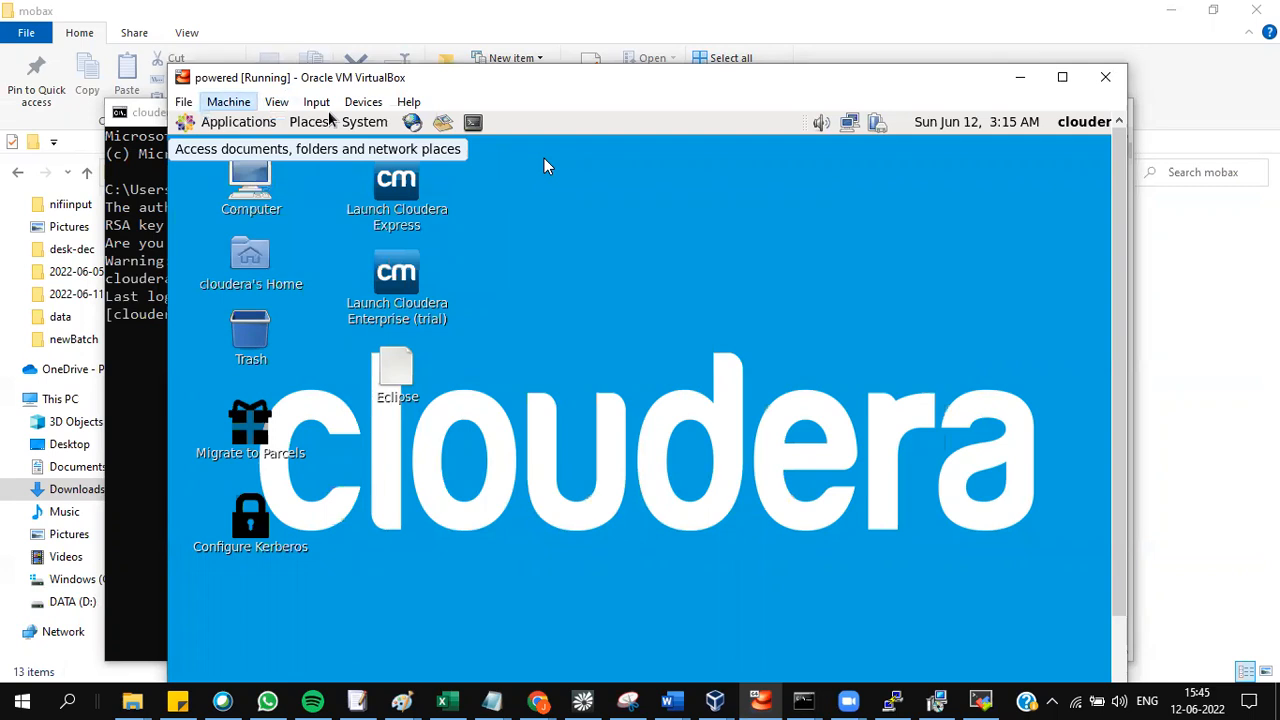
# - In Machine Settings > Network, toggle Adapter 1 via Host-only back to Bridged Adapter and apply
pyautogui.click(228, 100)
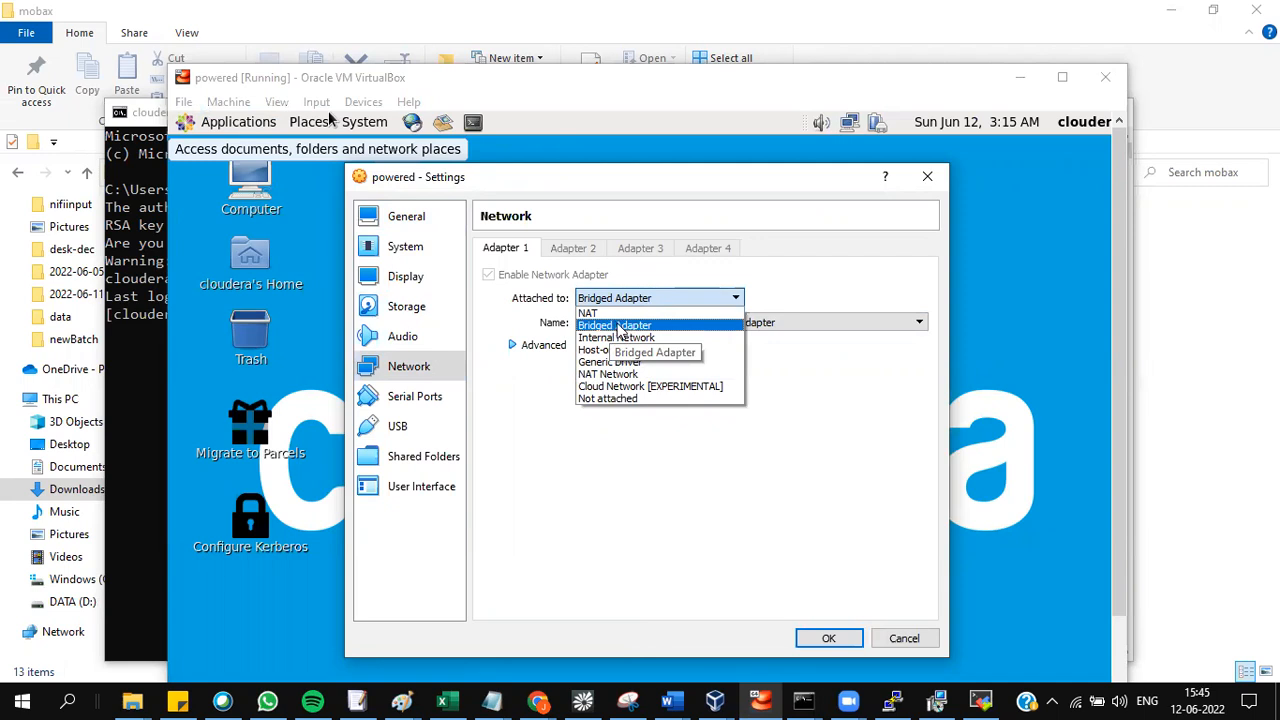
pyautogui.moveTo(618, 348)
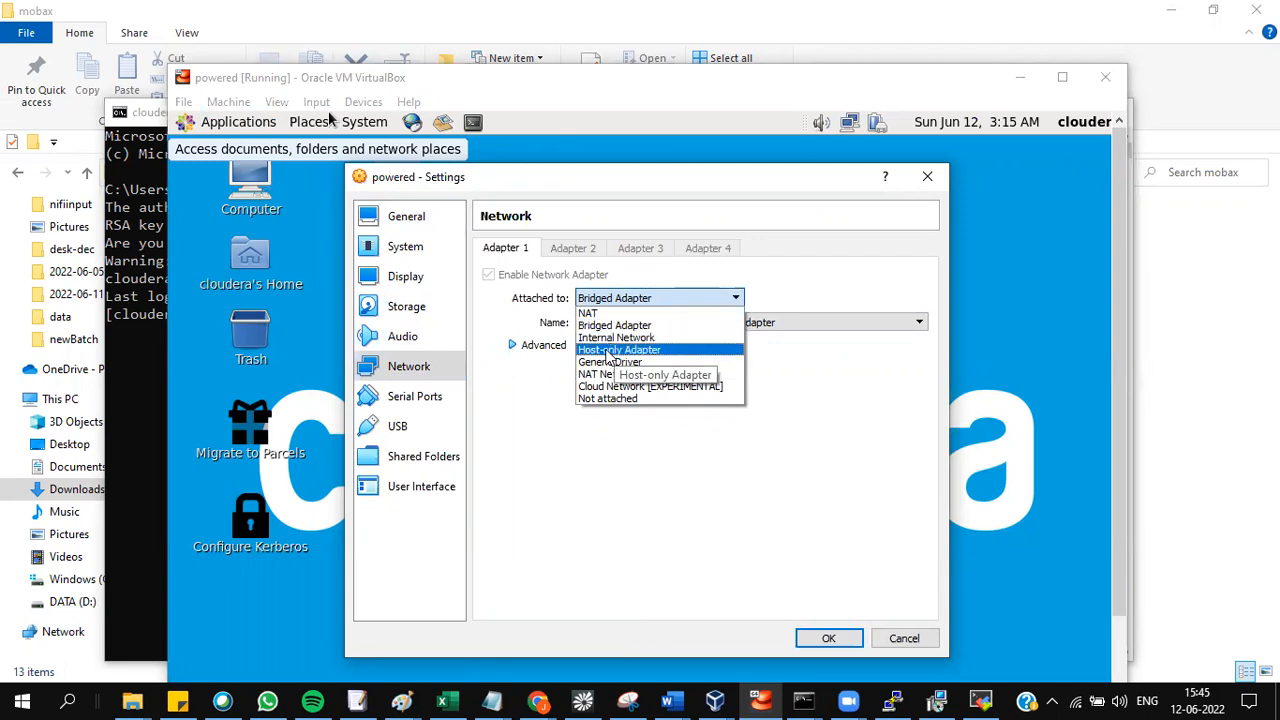
pyautogui.moveTo(614, 358)
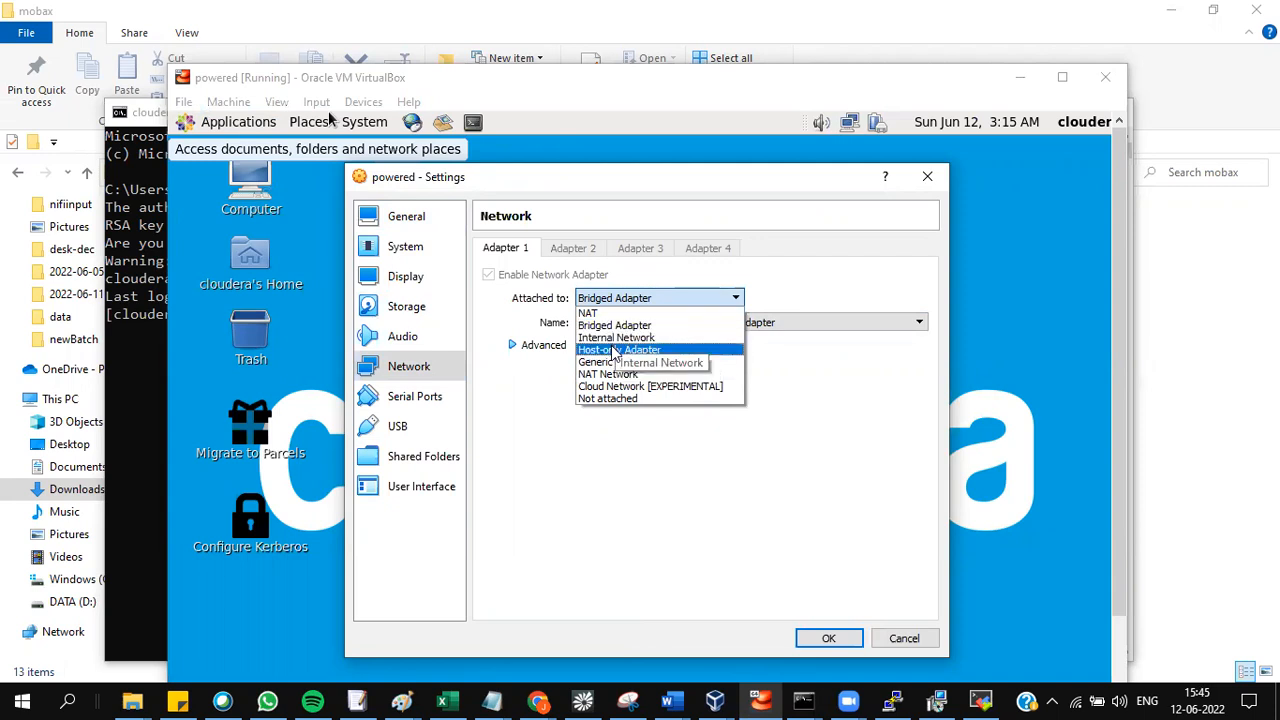
pyautogui.click(618, 348)
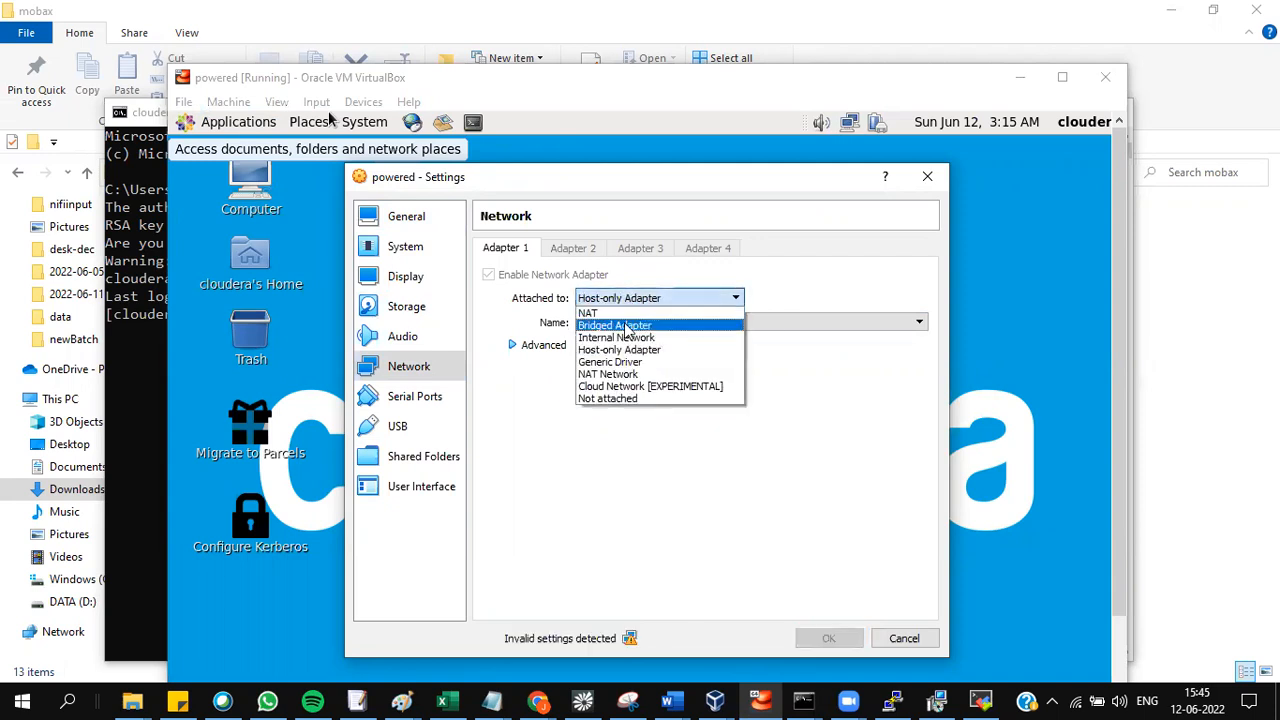
pyautogui.click(614, 324)
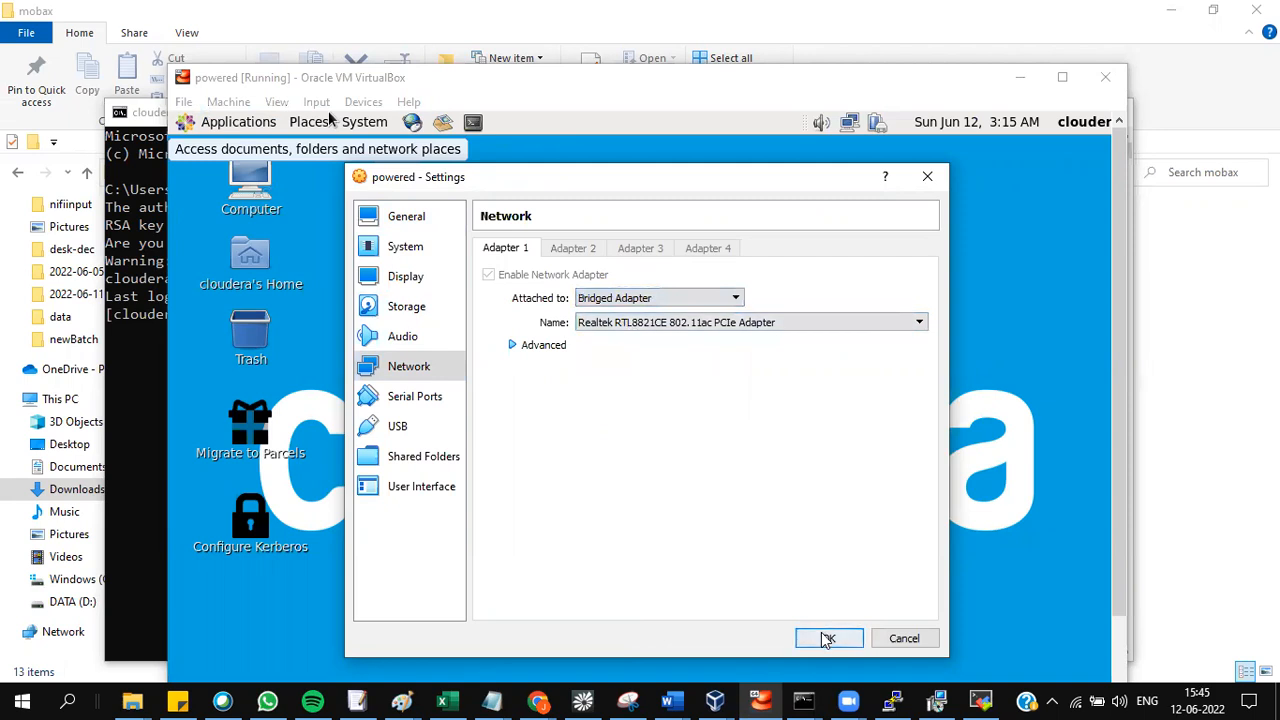
pyautogui.click(828, 638)
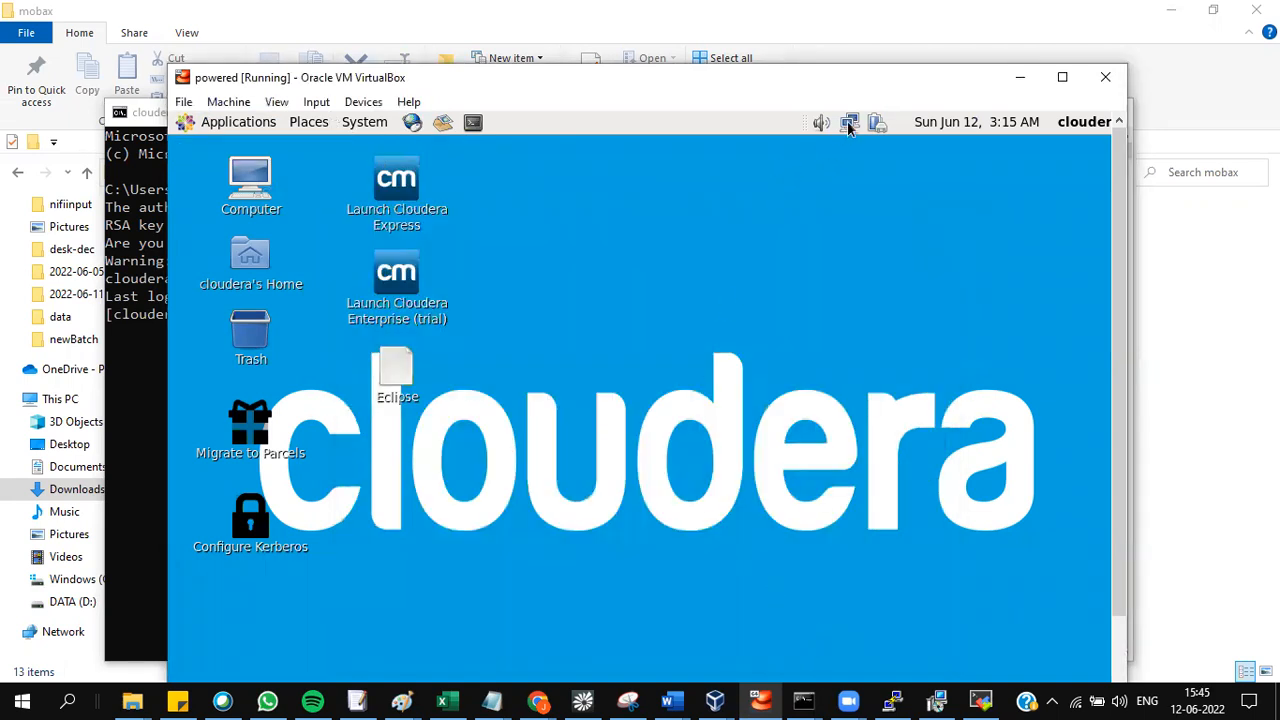
pyautogui.moveTo(812, 184)
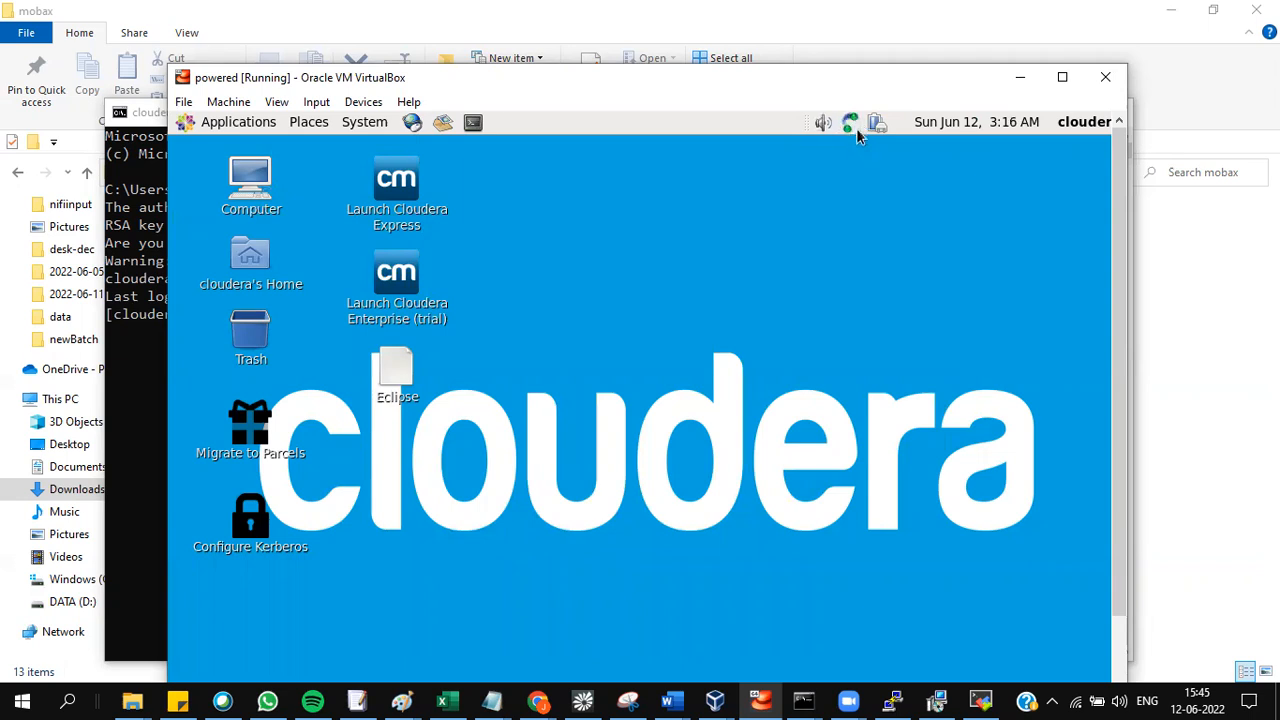
pyautogui.moveTo(518, 118)
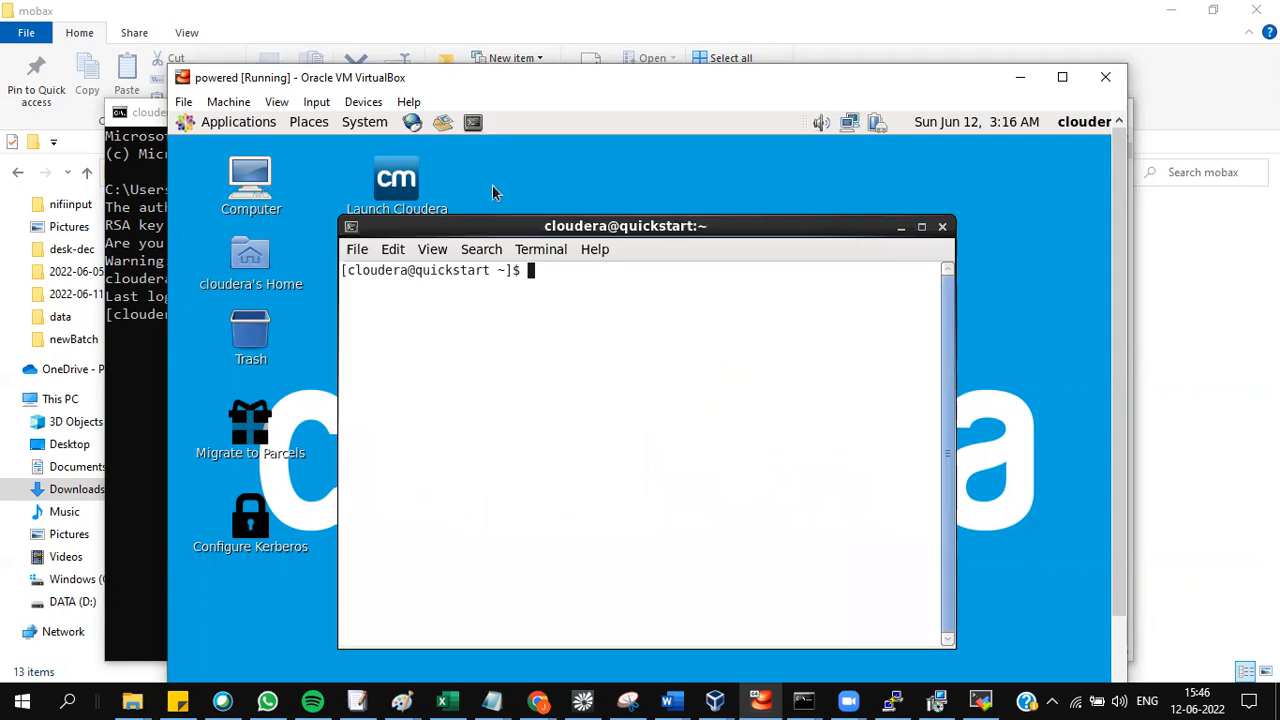
# - After the network reconnects, open a guest terminal at the cloudera@quickstart prompt
pyautogui.write('ifcon')
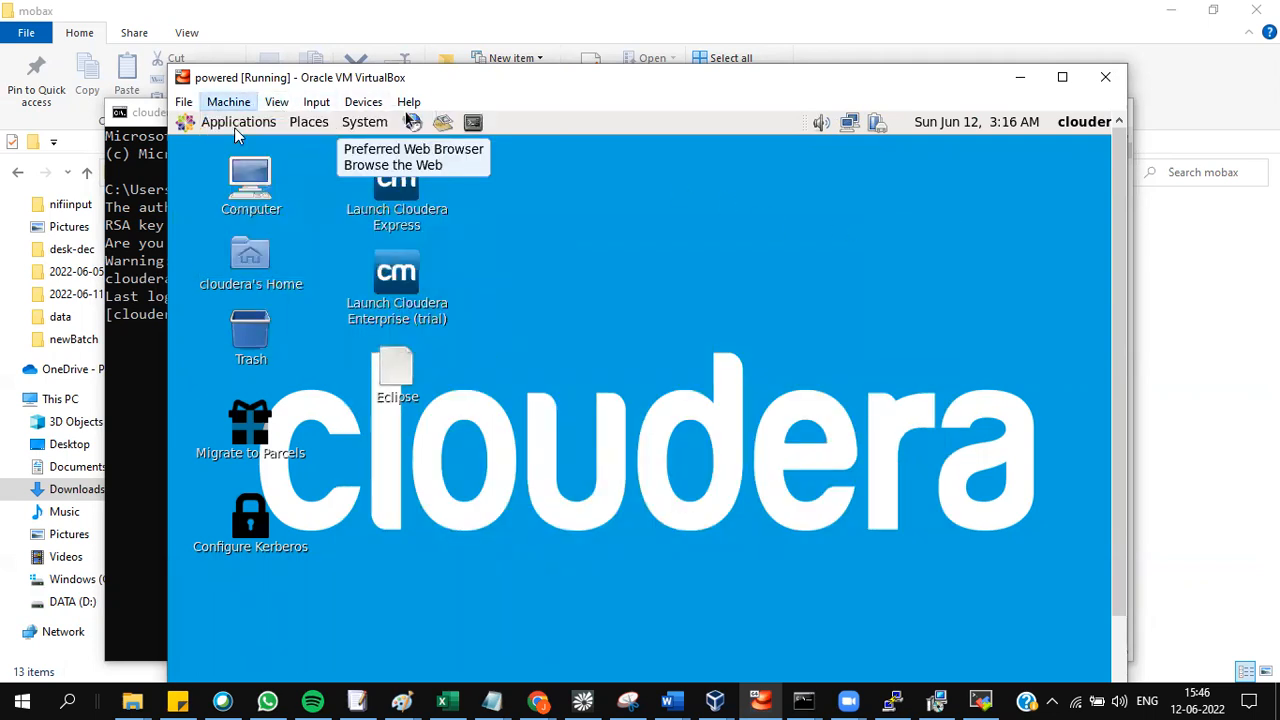
pyautogui.click(228, 100)
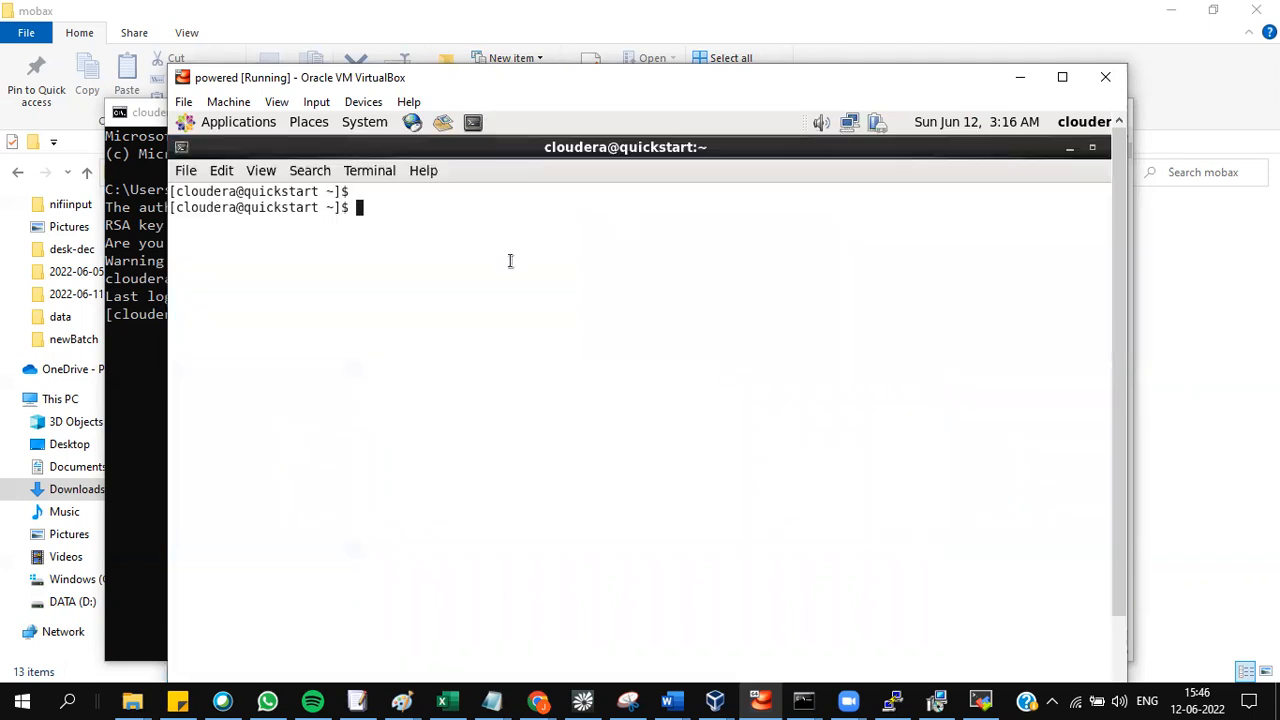
pyautogui.moveTo(418, 240)
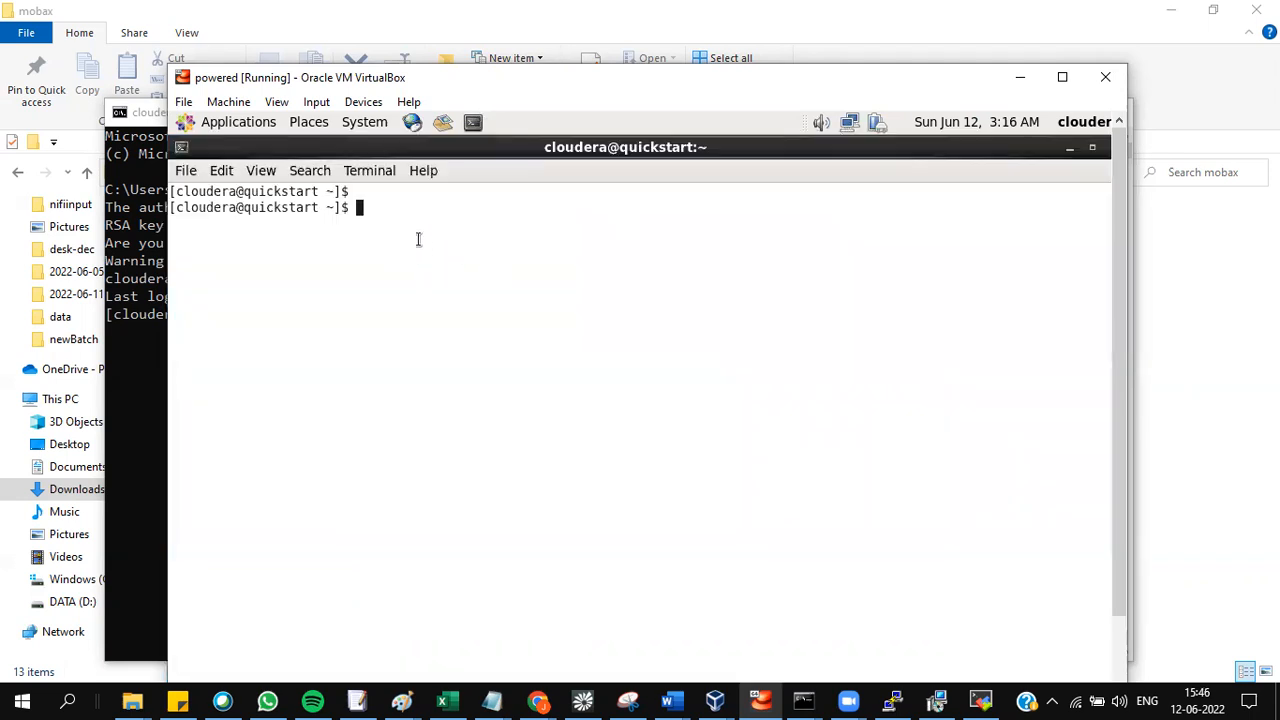
pyautogui.moveTo(780, 108)
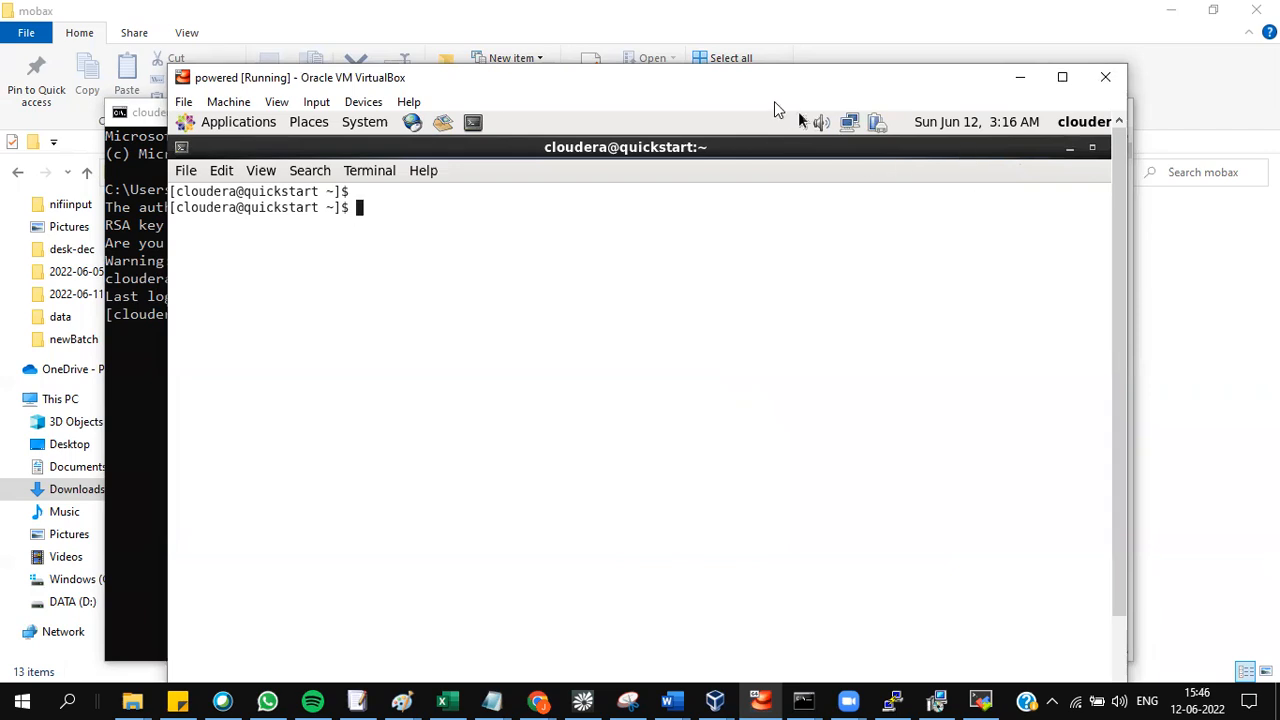